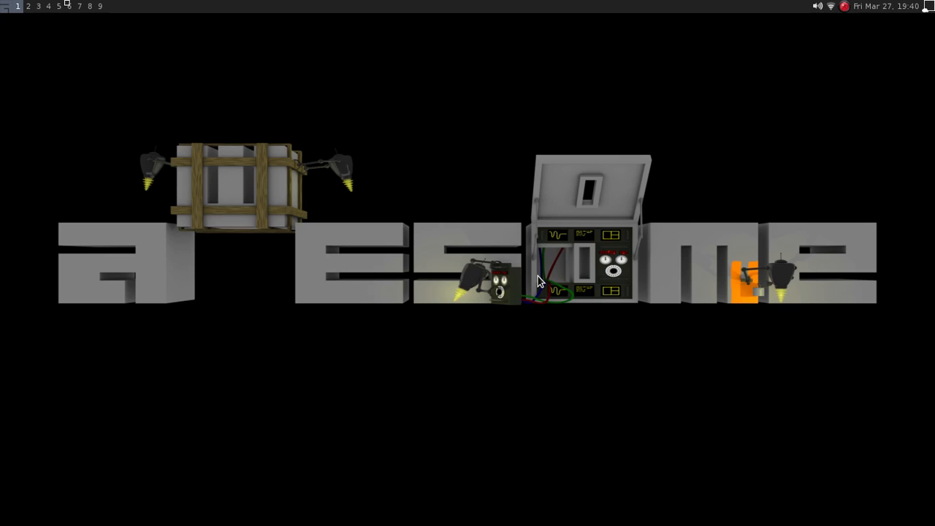
mouse_move(459, 194)
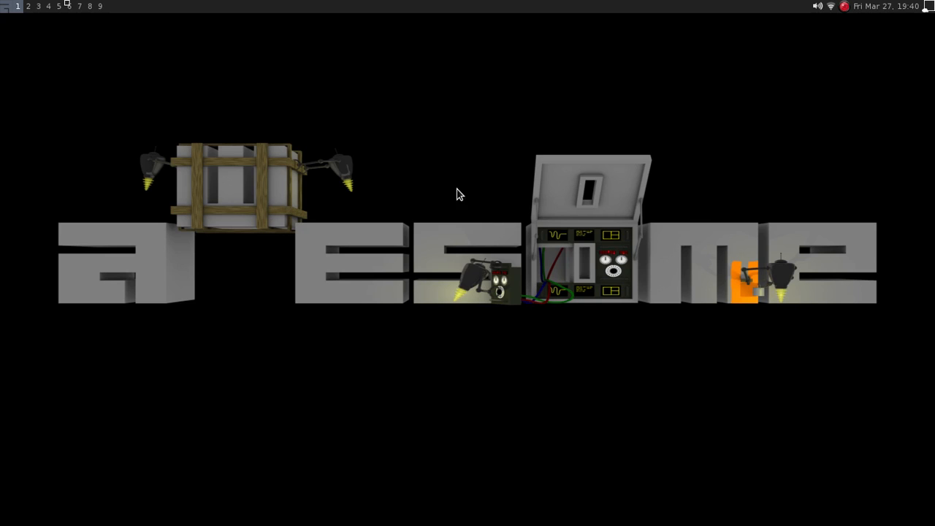
mouse_move(170, 188)
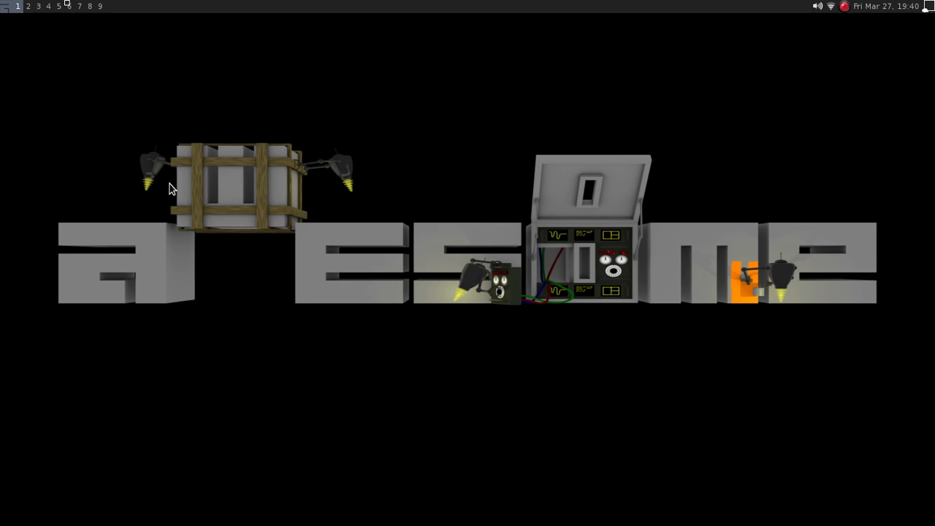
mouse_move(672, 6)
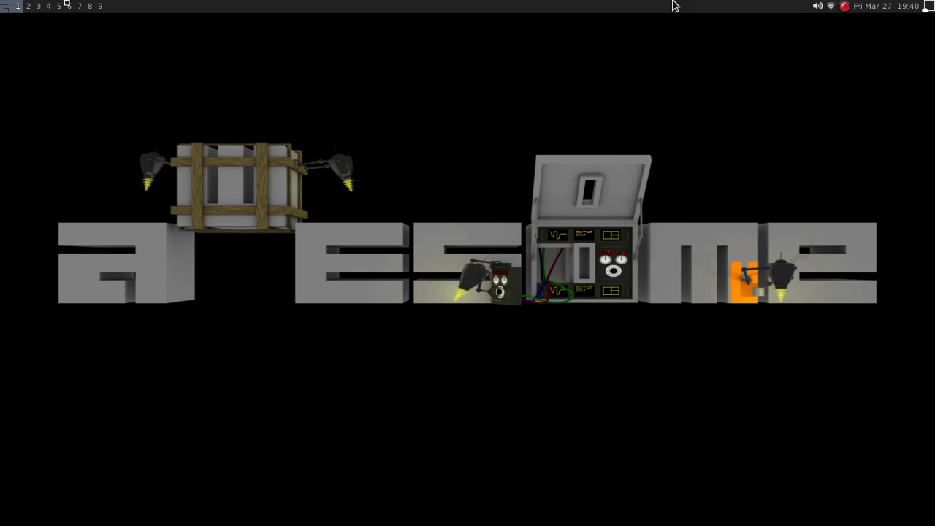
mouse_move(40, 170)
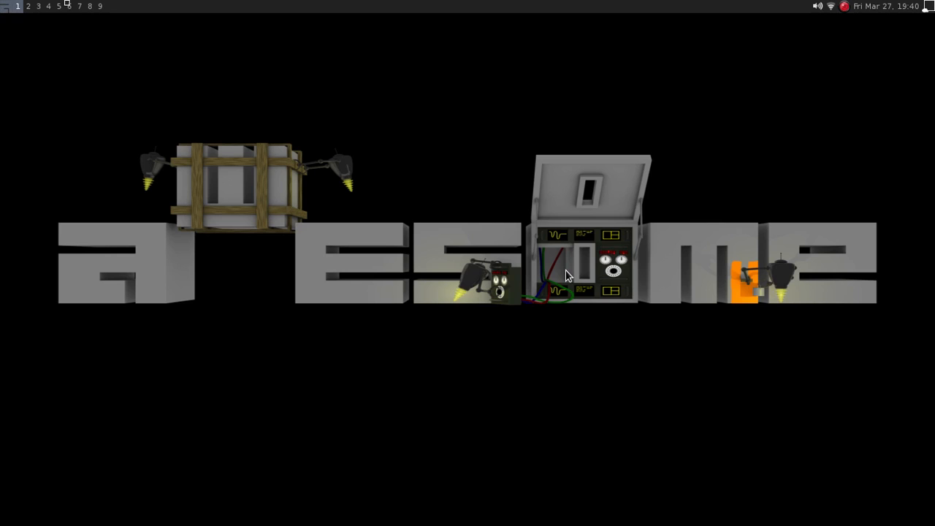
mouse_move(117, 18)
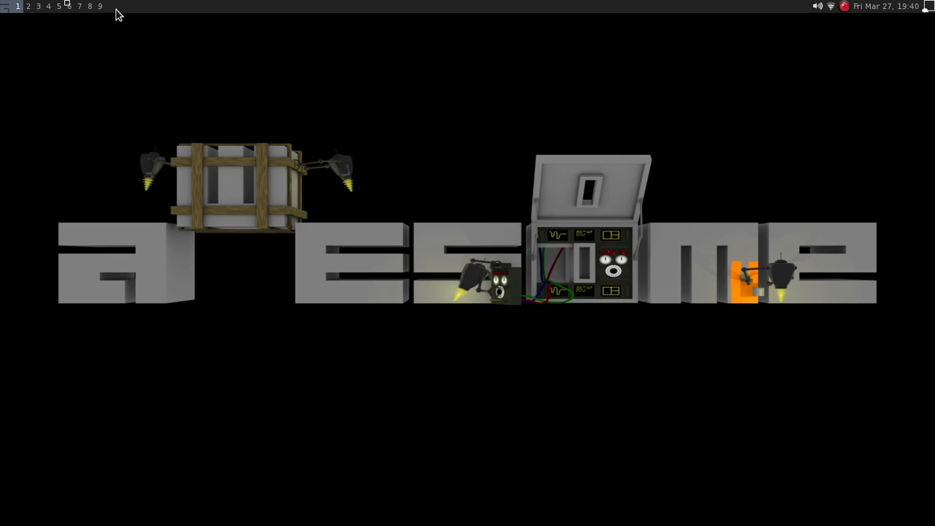
mouse_move(23, 25)
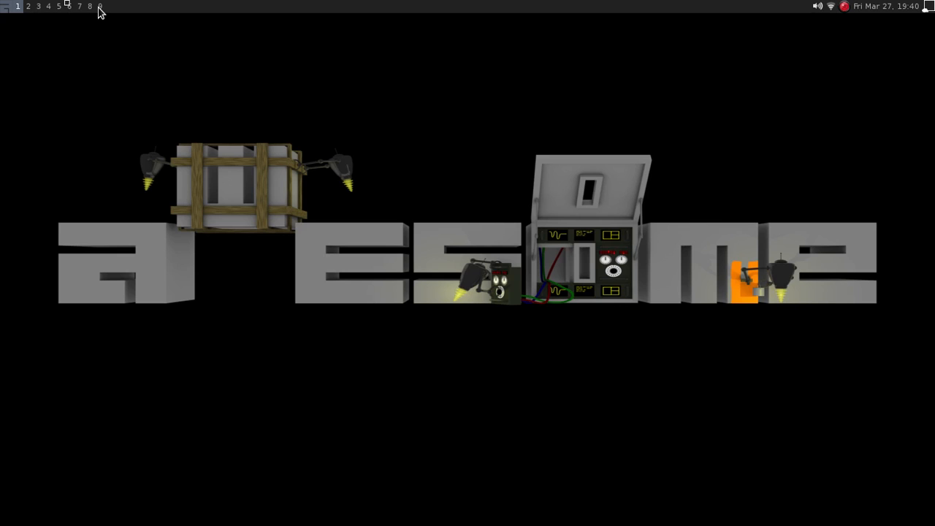
Return to tag 1, browse the main Awesome menu, then focus the urxvt terminal
click(37, 11)
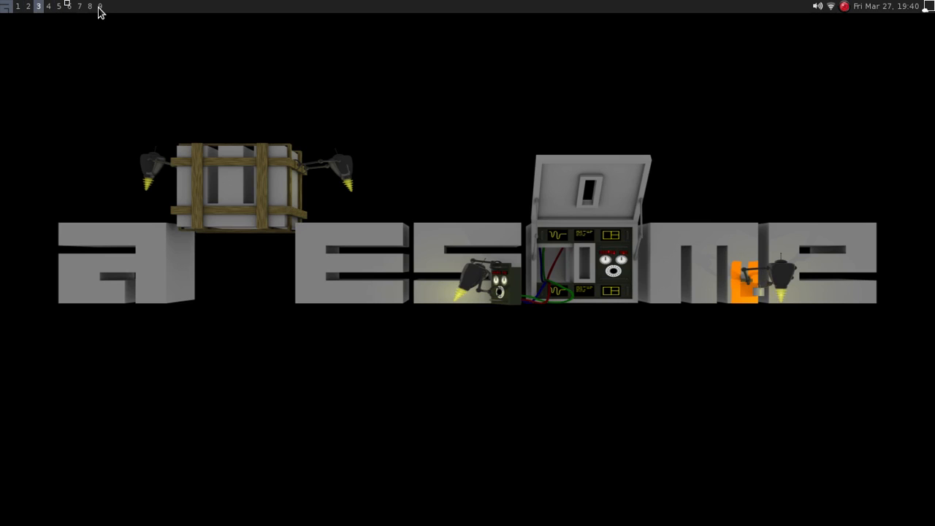
click(19, 7)
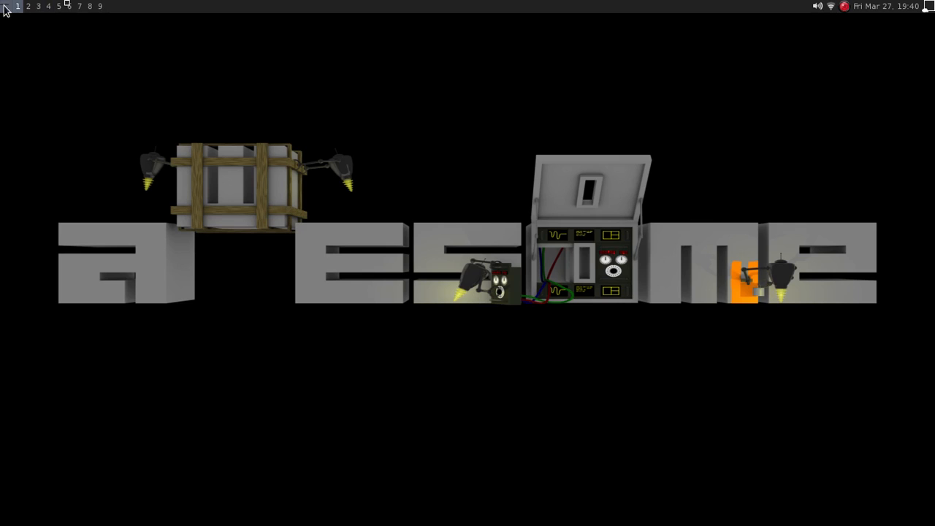
mouse_move(9, 22)
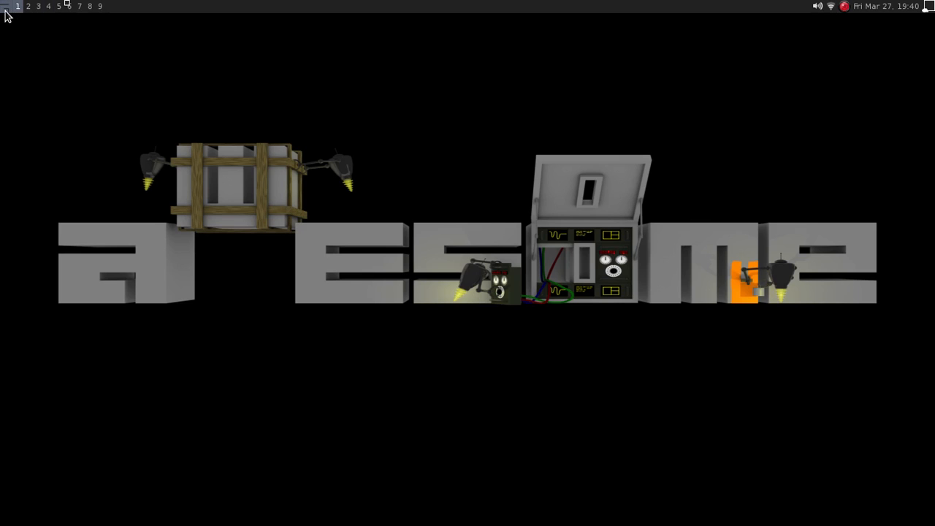
mouse_move(9, 25)
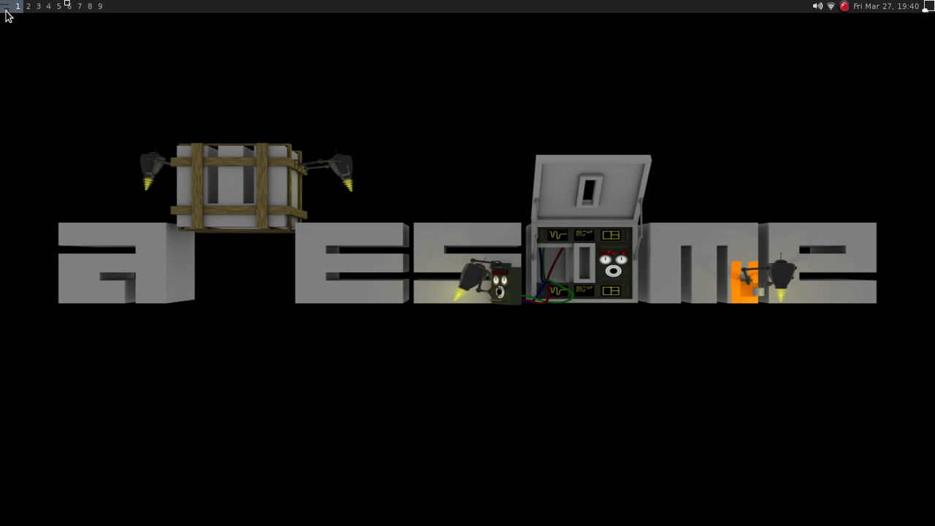
click(5, 6)
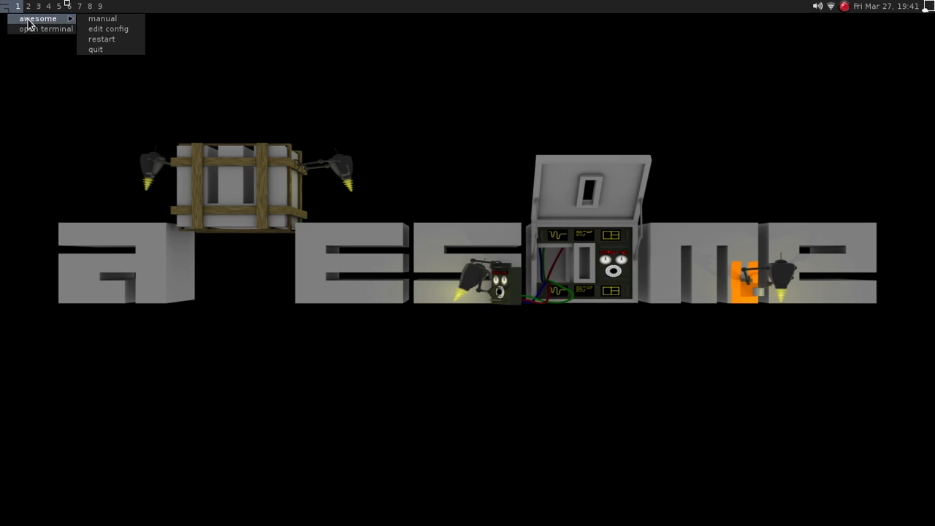
mouse_move(103, 19)
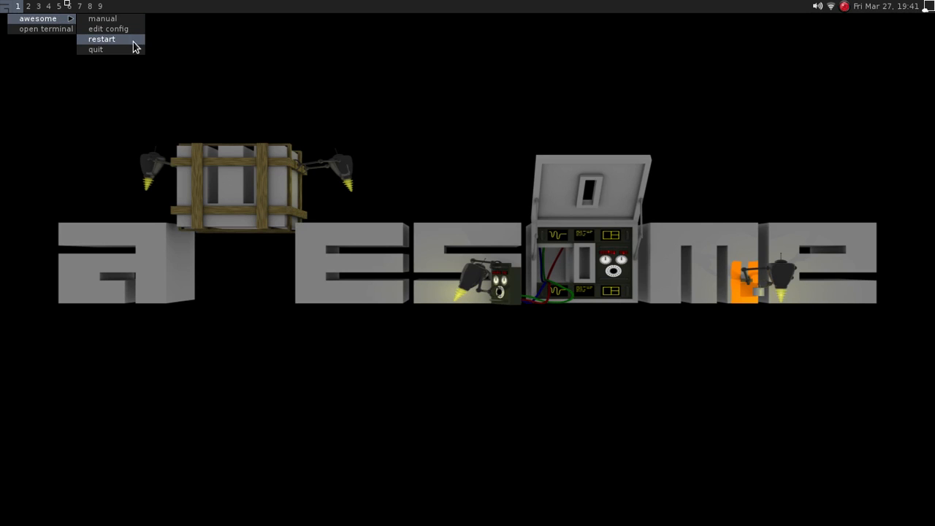
mouse_move(29, 40)
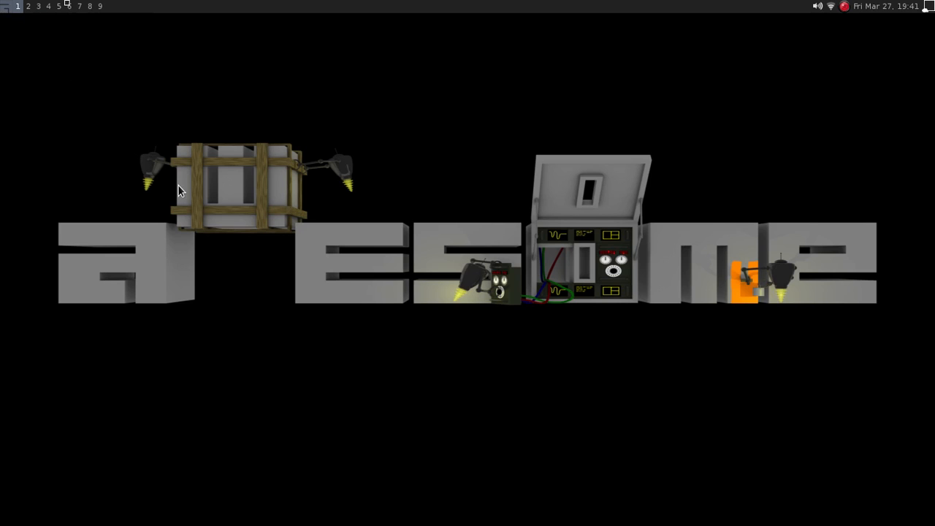
mouse_move(4, 9)
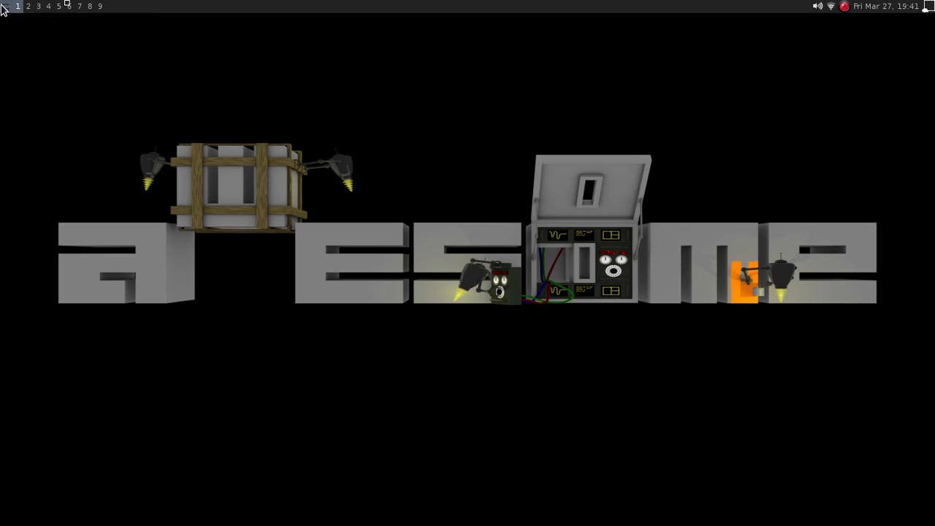
mouse_move(120, 122)
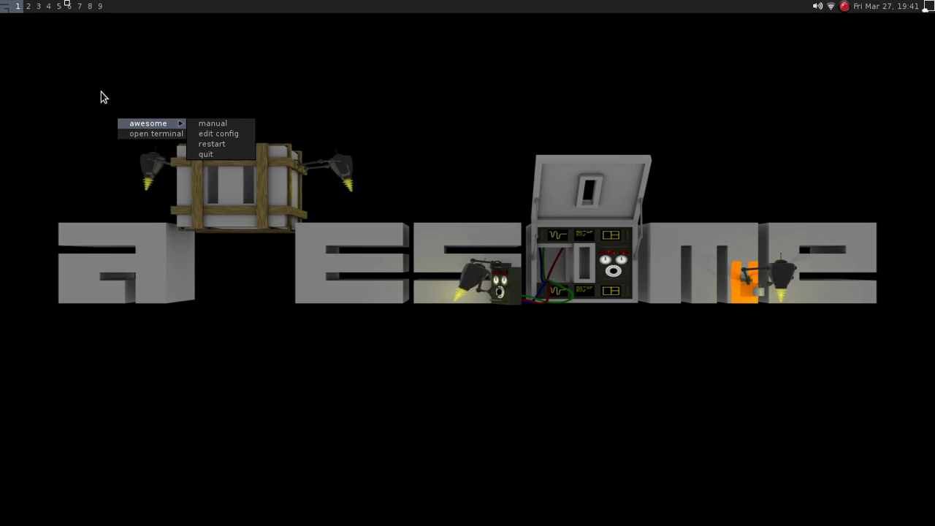
click(161, 202)
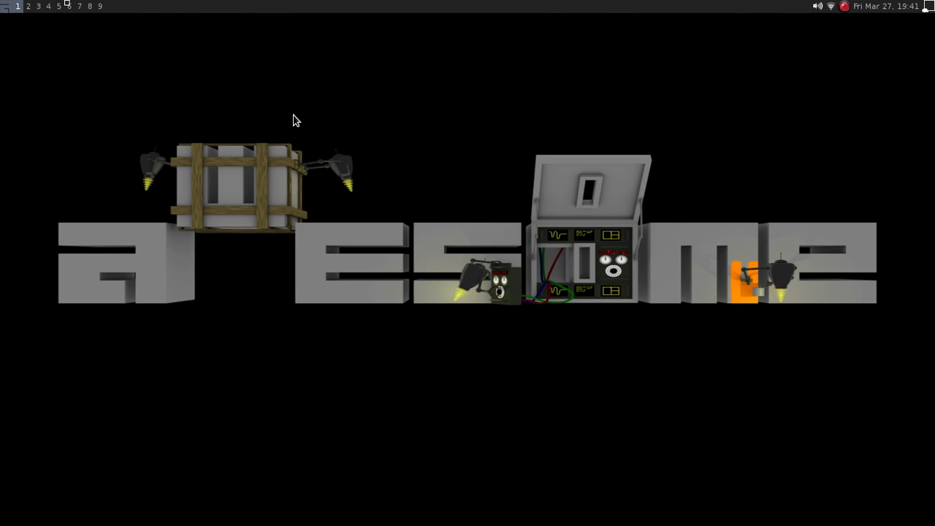
mouse_move(126, 224)
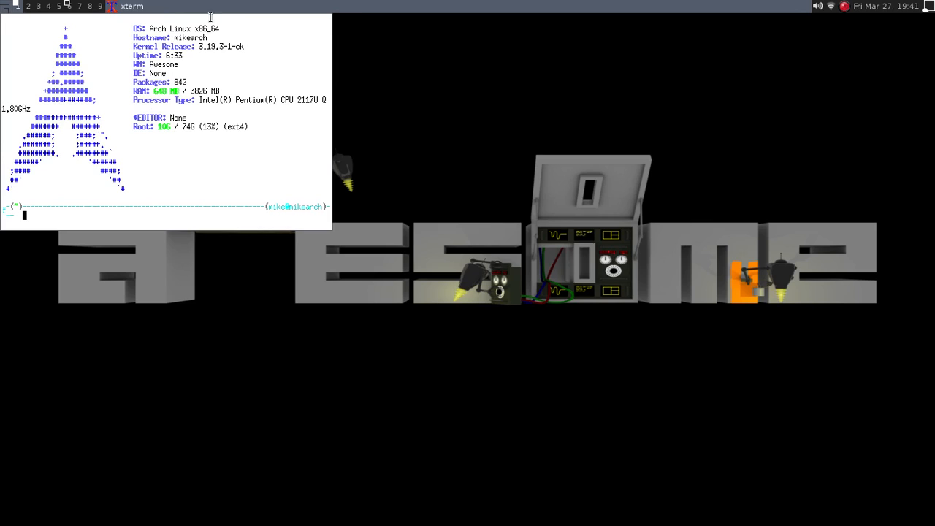
mouse_move(540, 11)
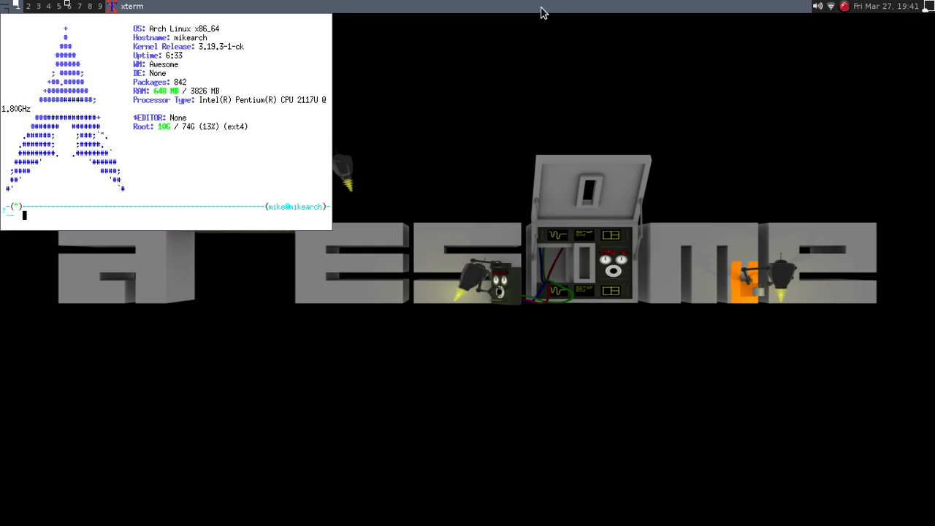
mouse_move(659, 6)
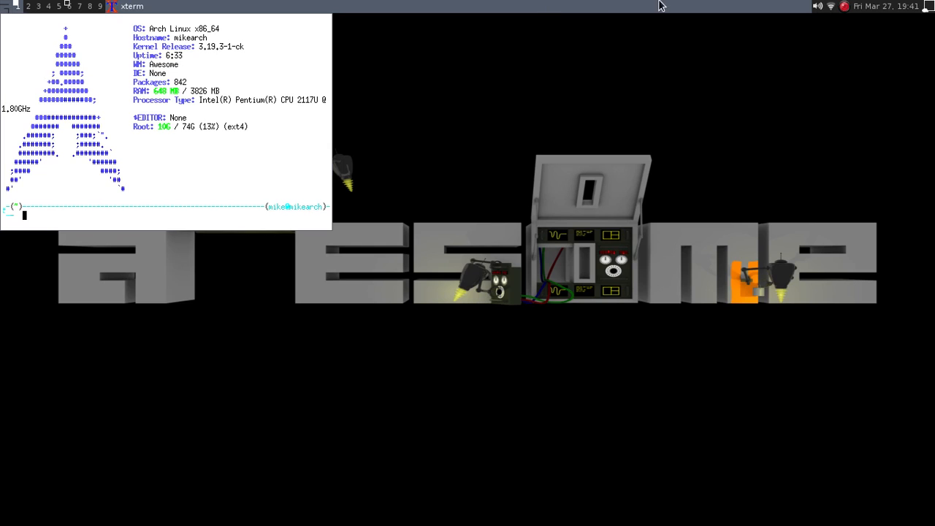
mouse_move(514, 14)
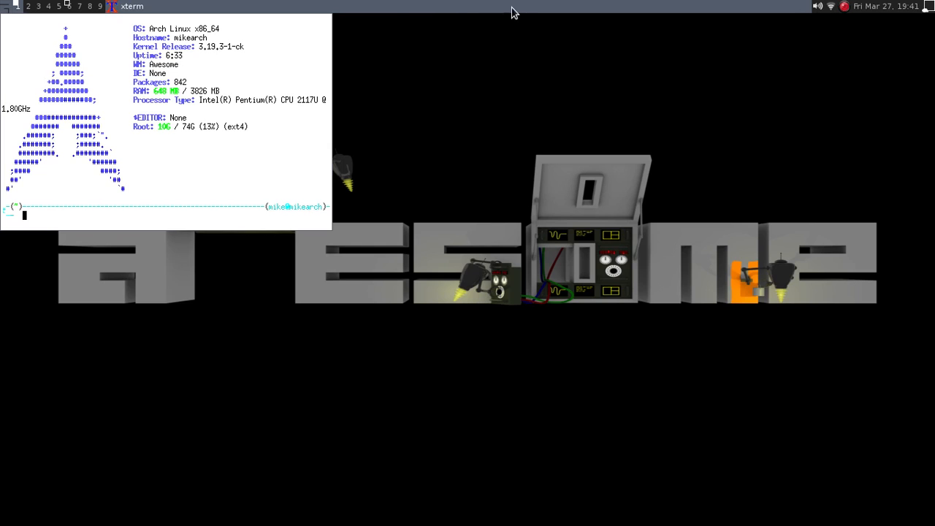
mouse_move(130, 162)
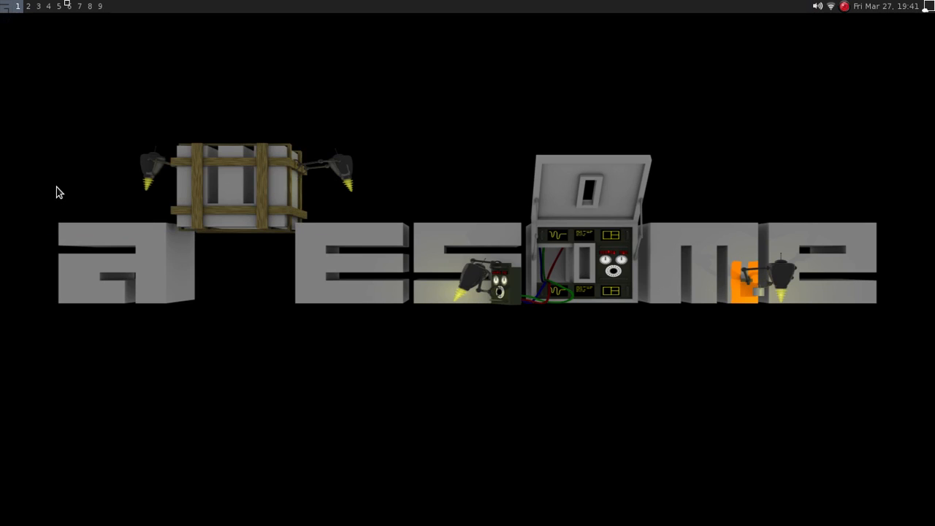
mouse_move(861, 17)
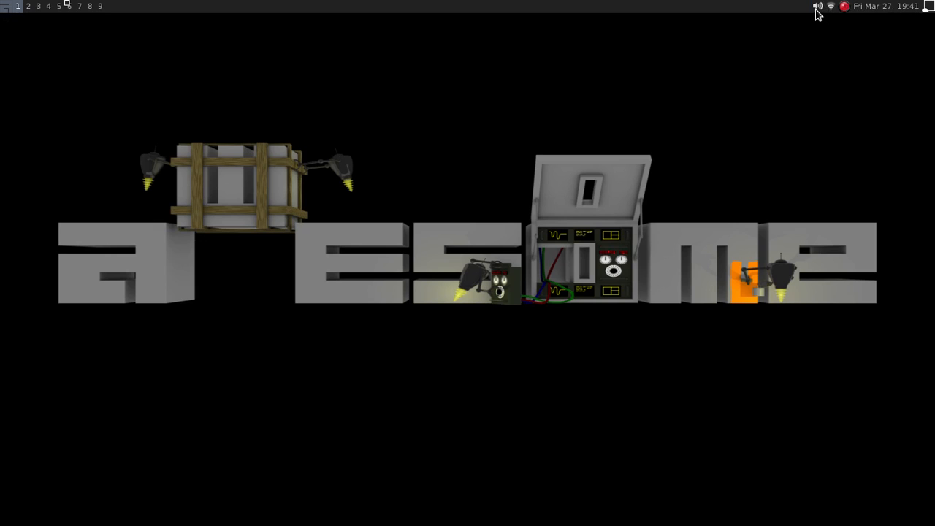
mouse_move(832, 6)
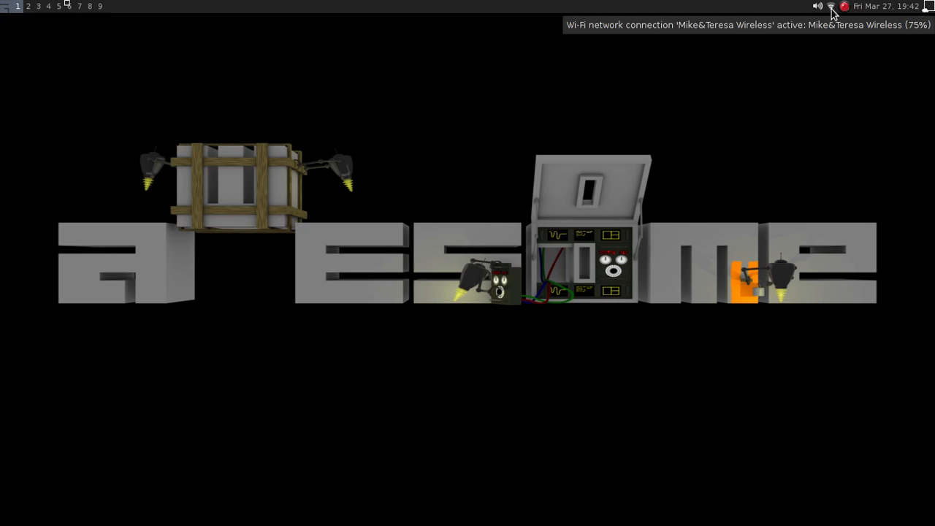
mouse_move(830, 17)
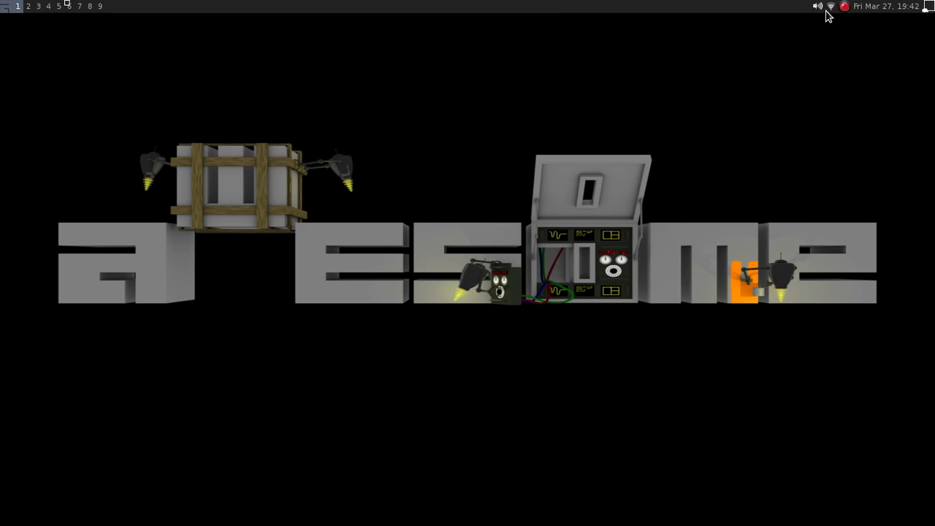
mouse_move(819, 21)
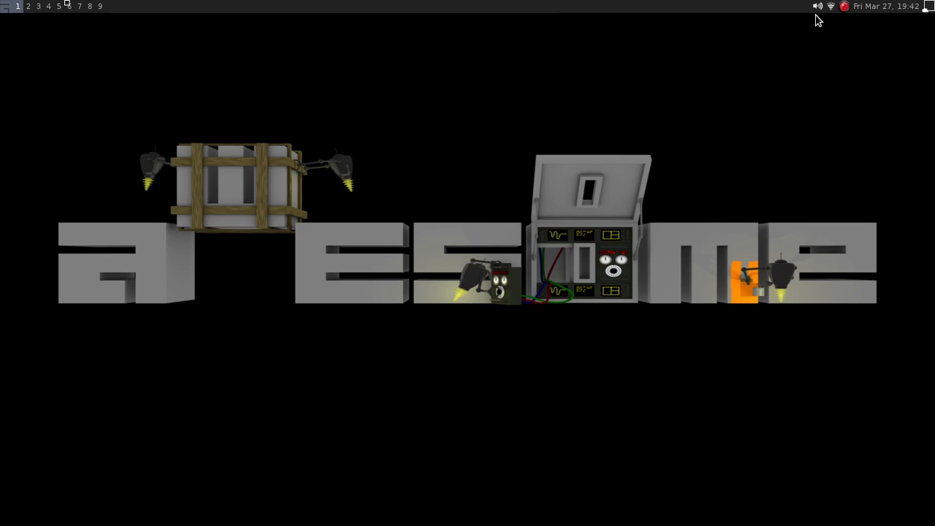
mouse_move(929, 10)
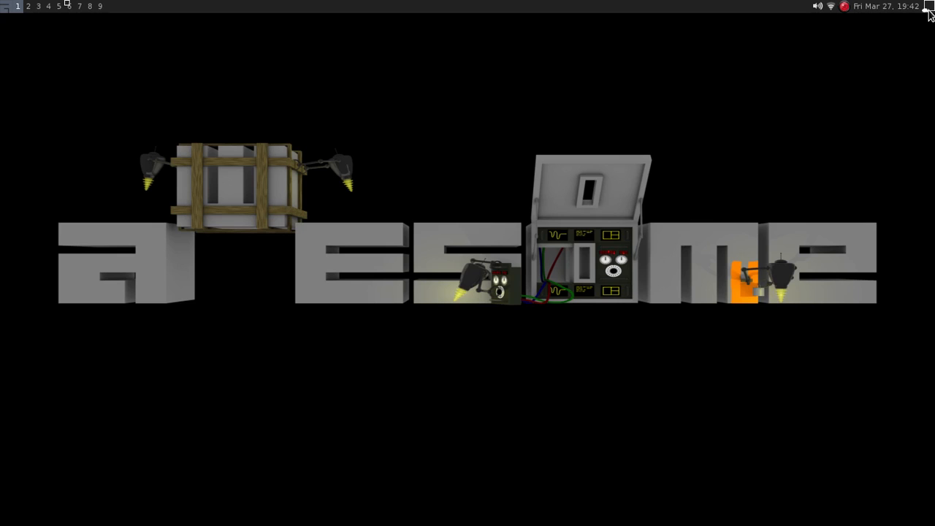
mouse_move(931, 9)
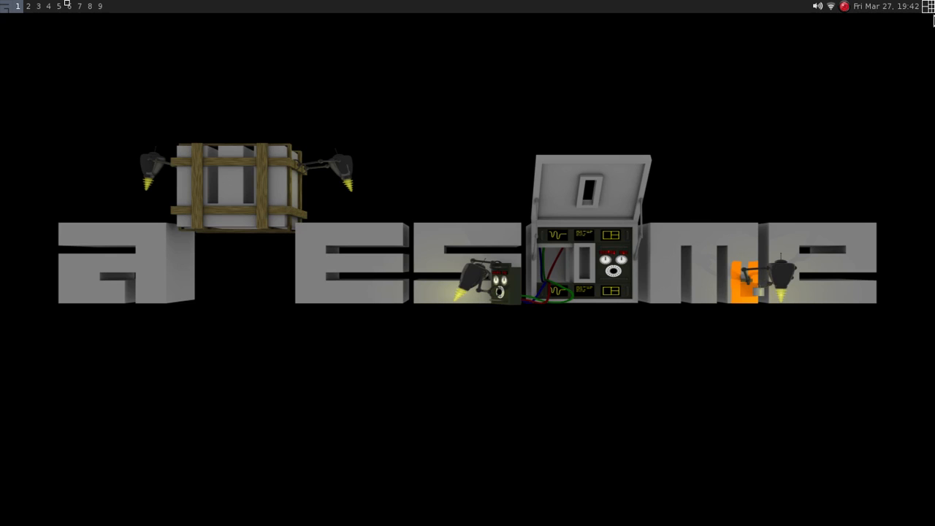
mouse_move(852, 125)
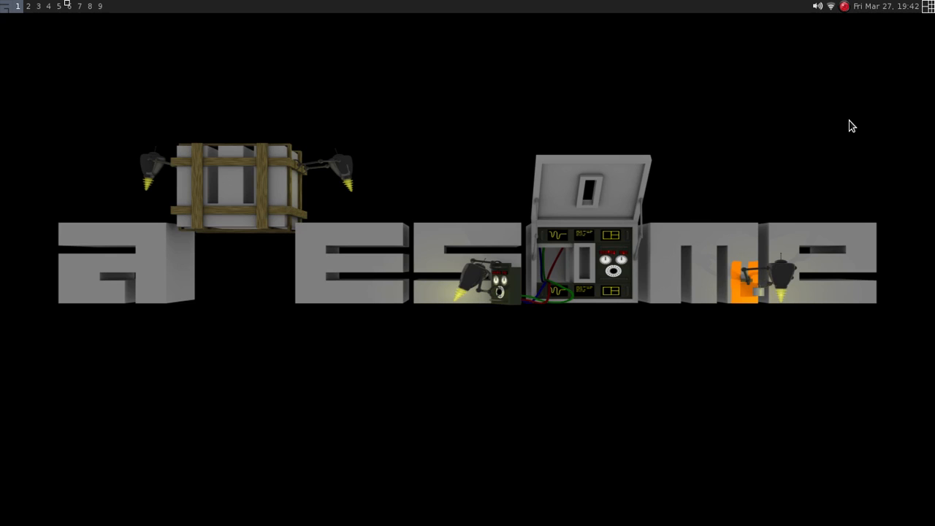
mouse_move(929, 6)
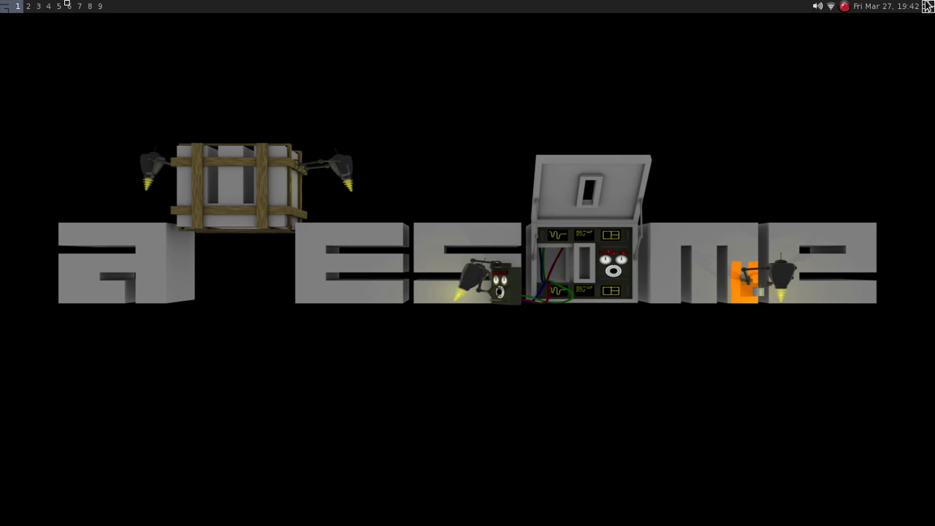
mouse_move(456, 133)
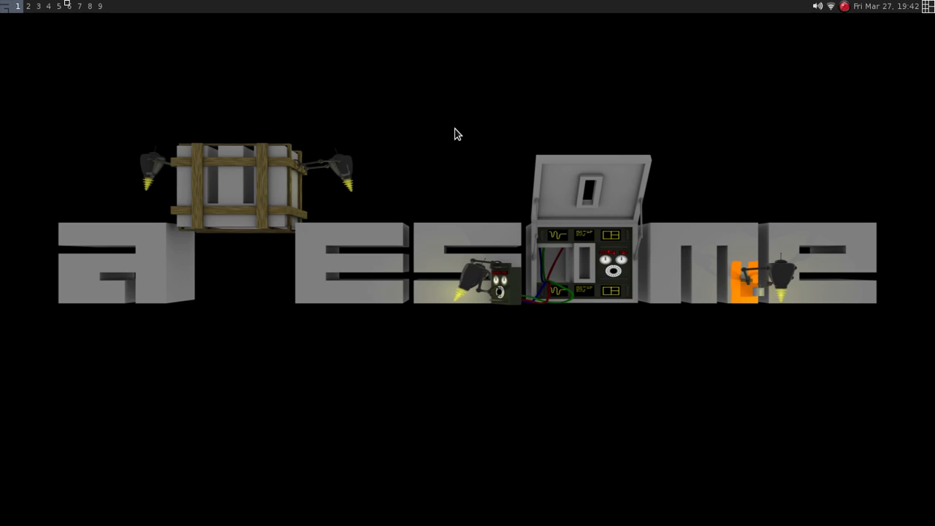
mouse_move(699, 268)
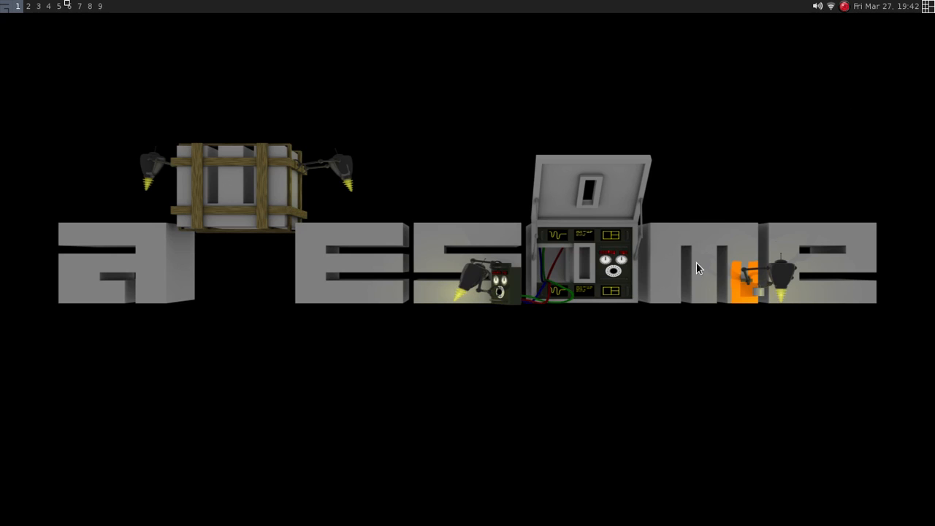
mouse_move(834, 117)
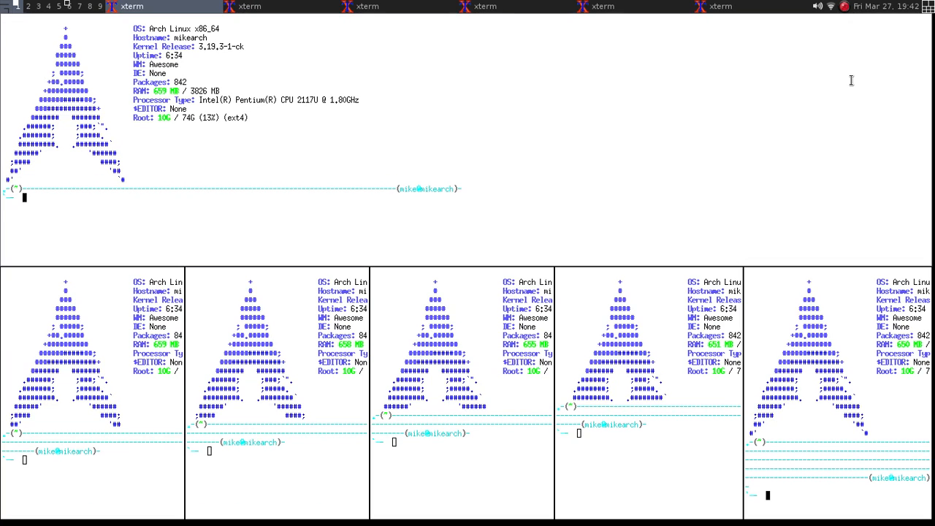
mouse_move(350, 138)
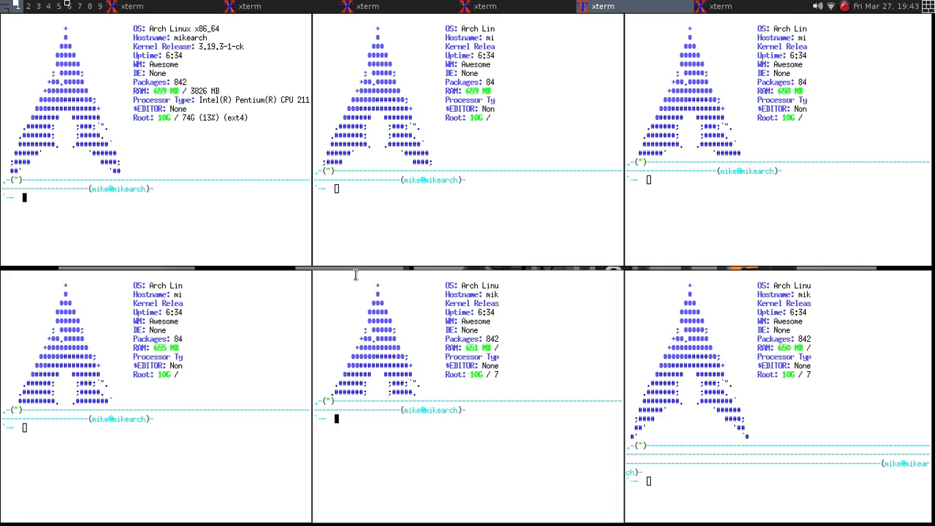
mouse_move(365, 274)
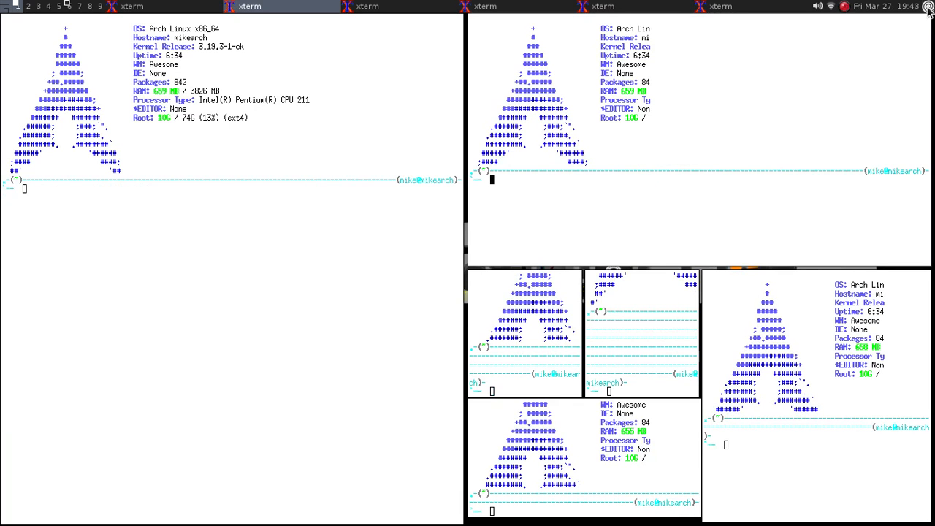
mouse_move(649, 126)
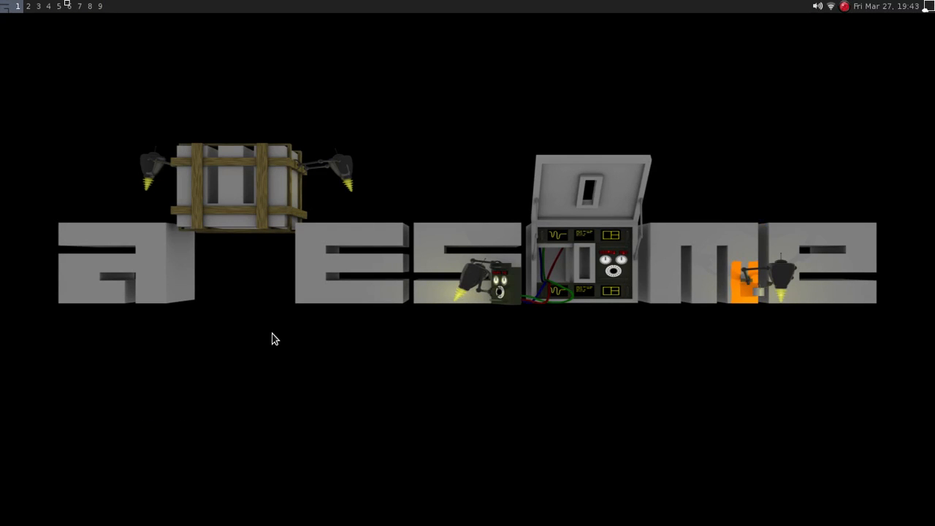
mouse_move(87, 101)
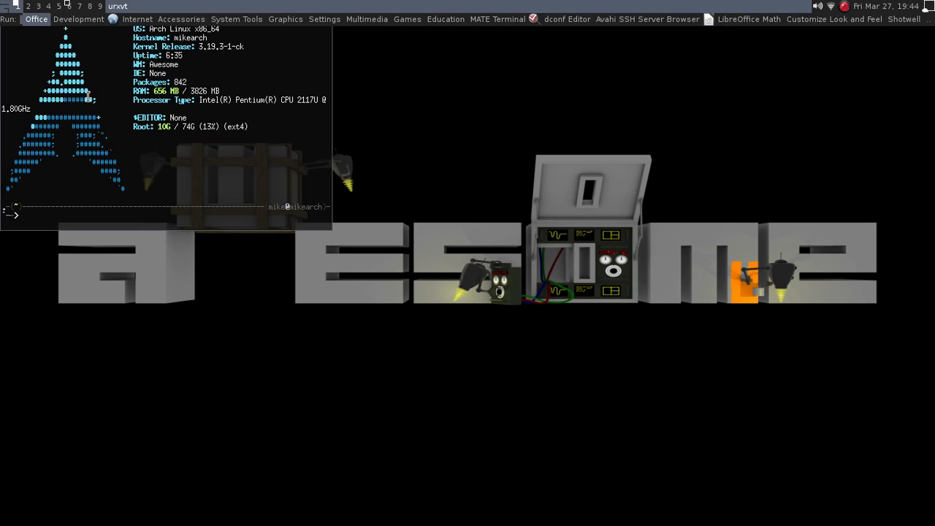
click(235, 19)
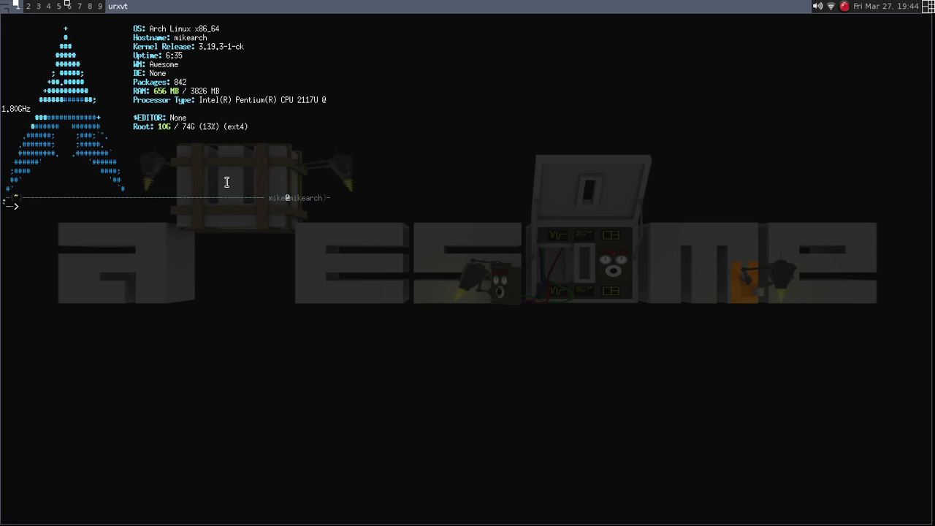
Run vim ~/.config/awesome/rc.lua in urxvt, fixing the mistyped /et path start
text(vim /et)
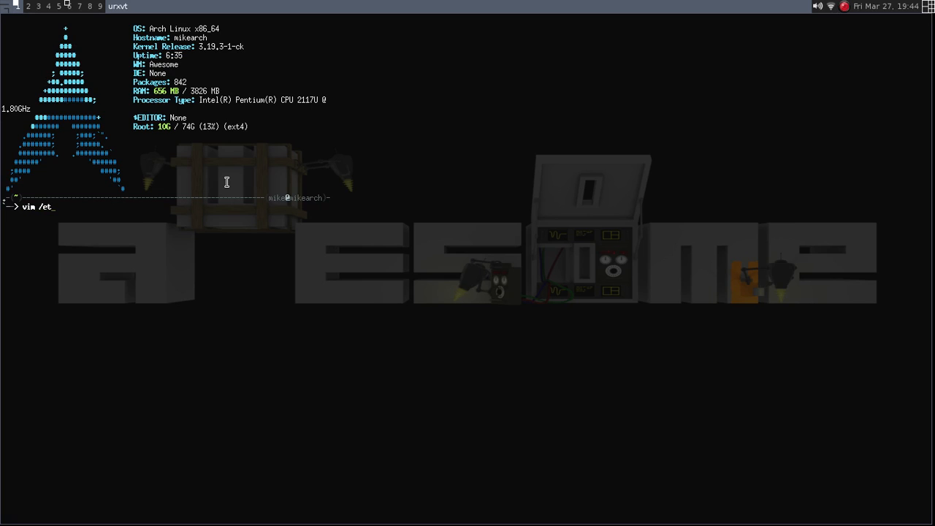
key(BackSpace)
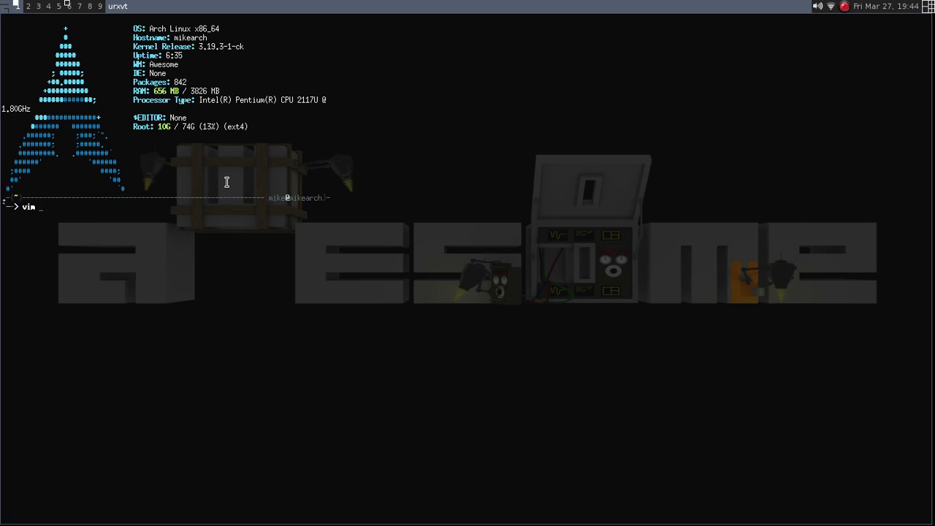
text(~/)
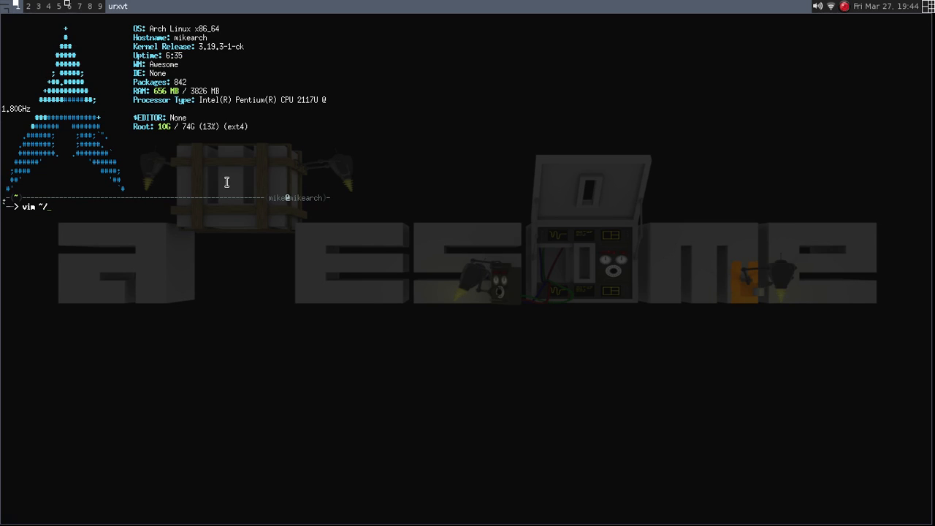
text(.config/)
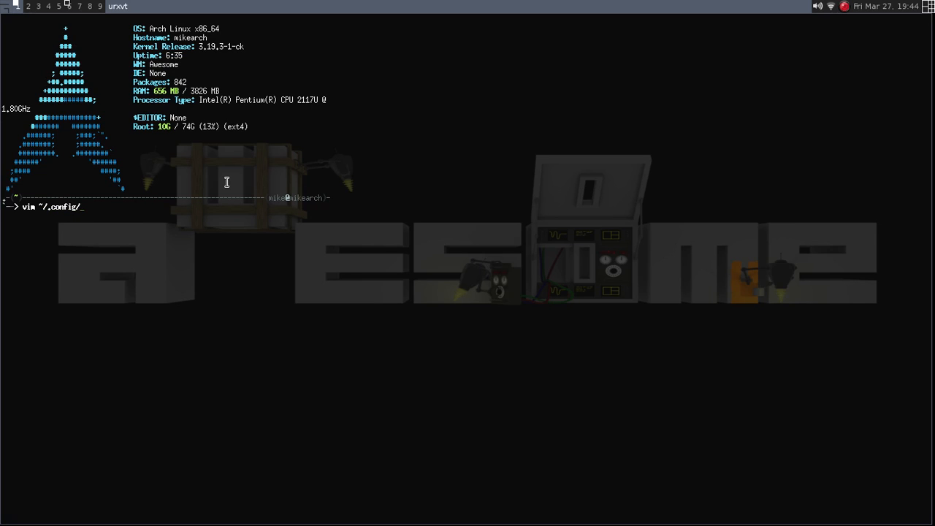
text(awesome/rc.)
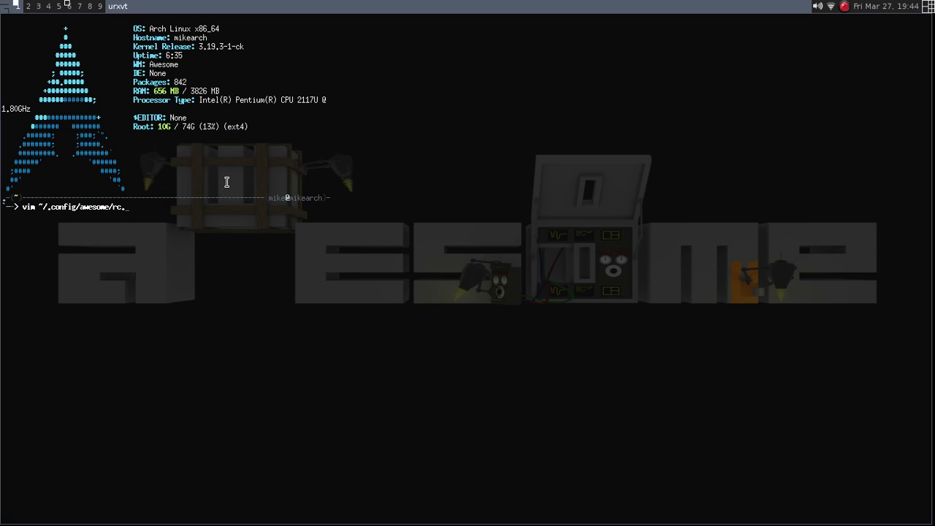
text(lua)
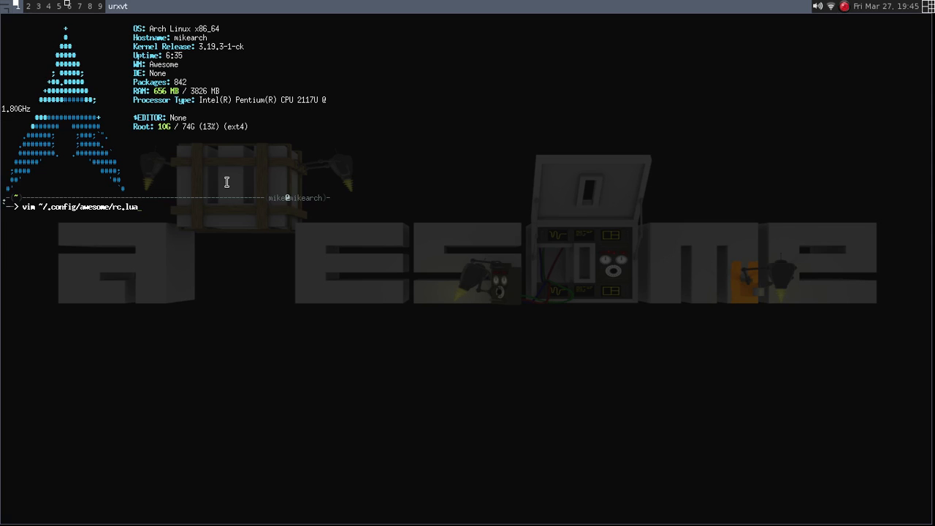
key(Return)
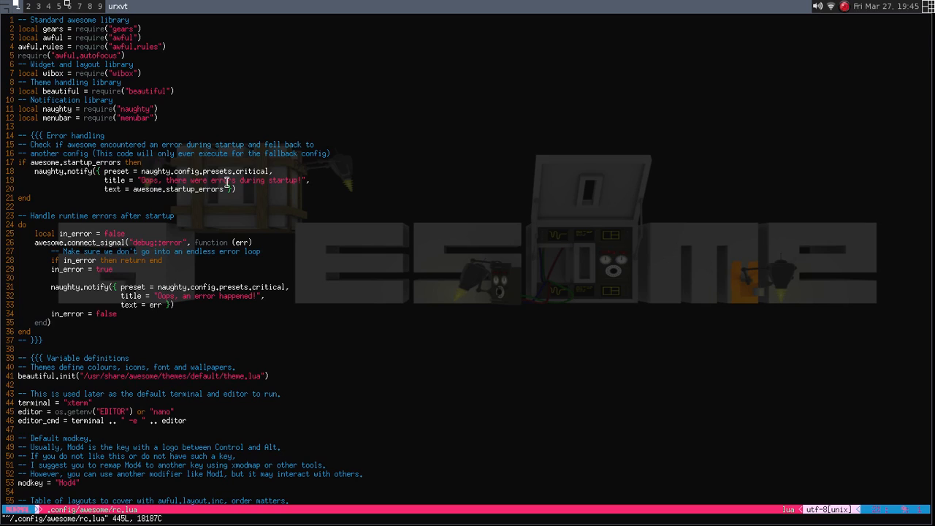
mouse_move(801, 21)
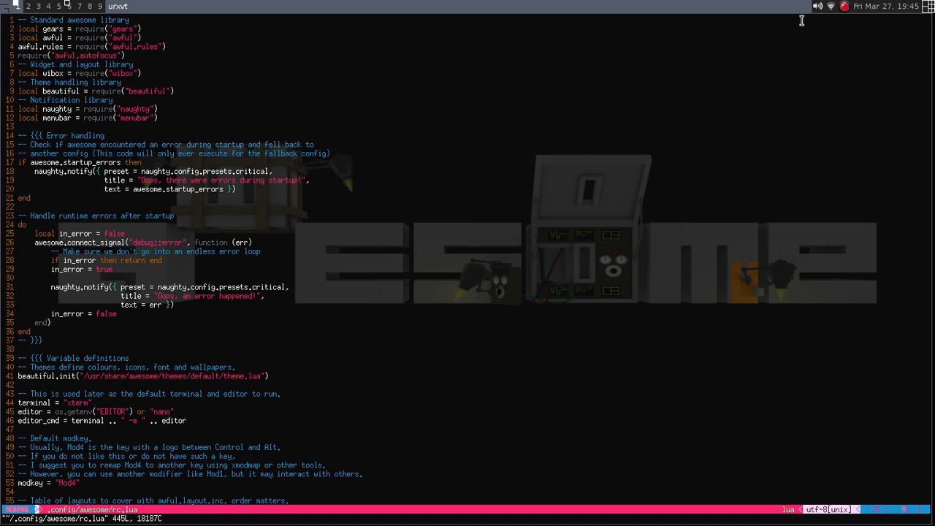
mouse_move(646, 234)
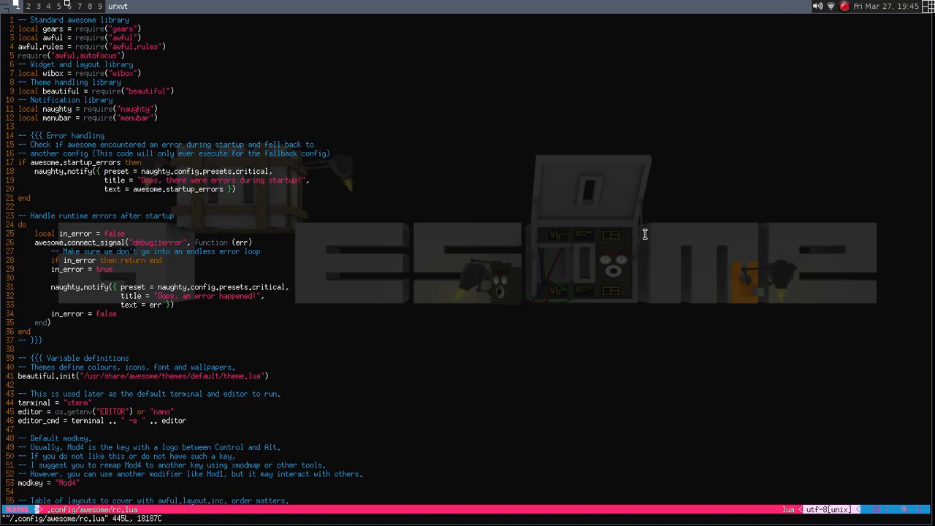
mouse_move(912, 6)
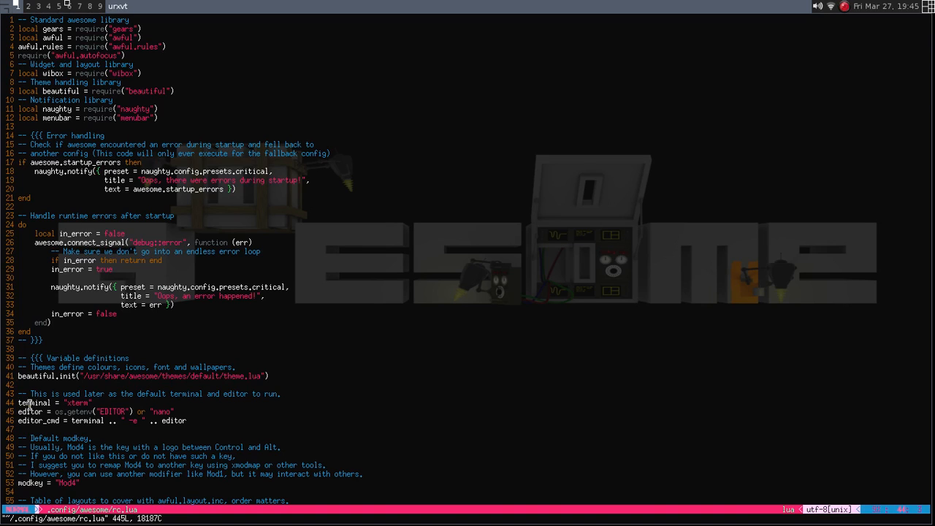
mouse_move(94, 453)
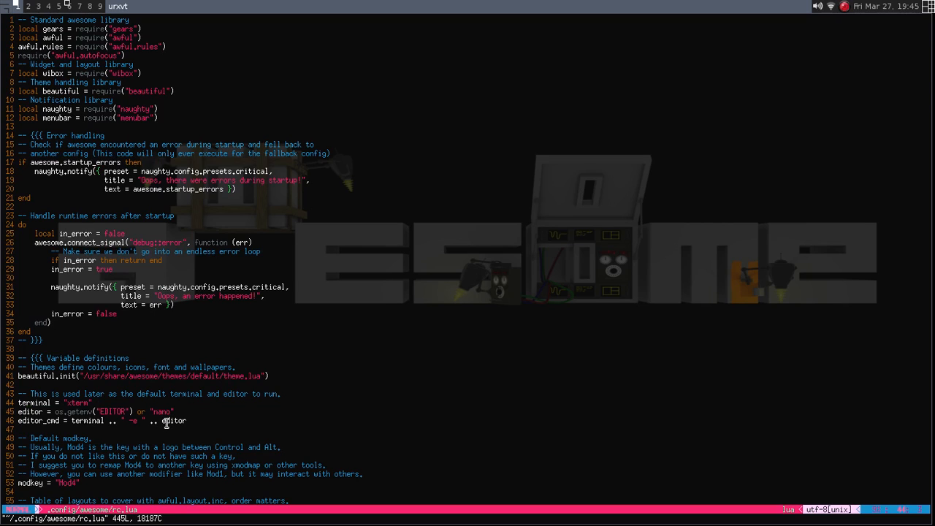
mouse_move(146, 448)
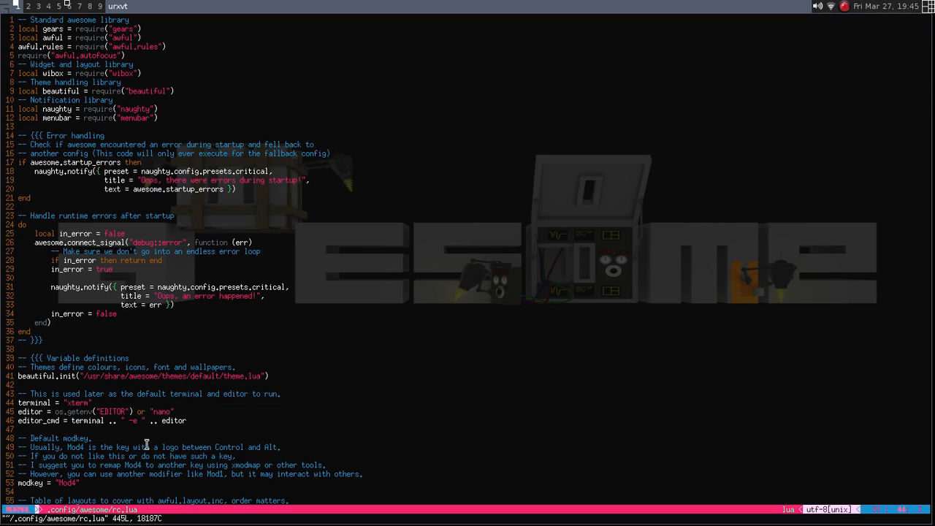
mouse_move(229, 428)
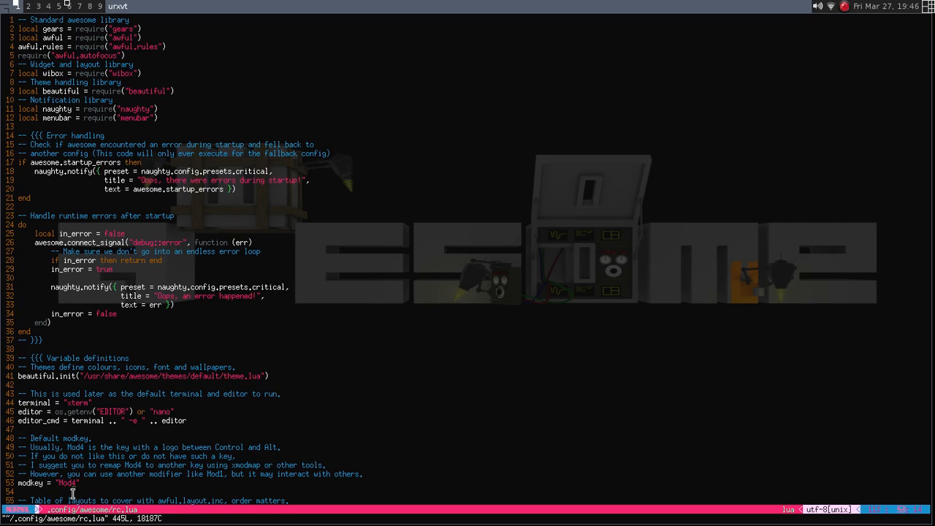
mouse_move(418, 328)
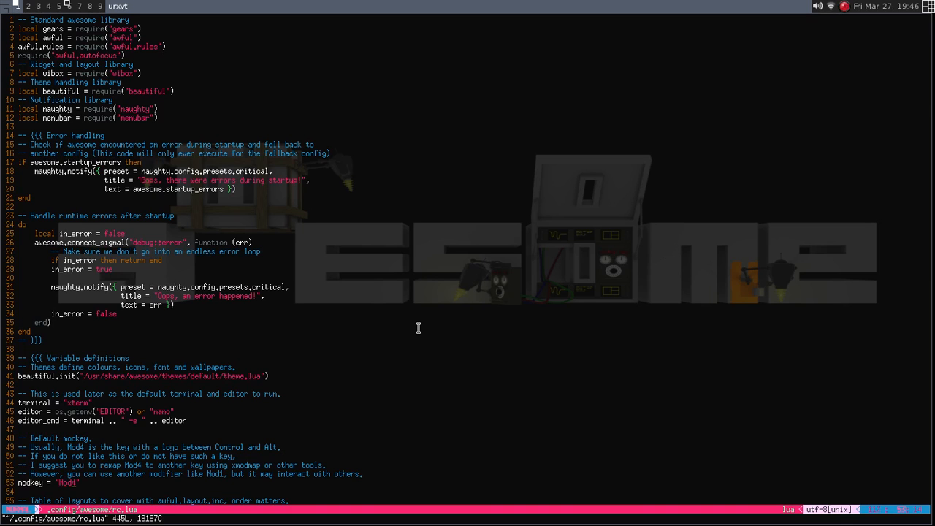
Scroll rc.lua past the layouts, wallpaper, tags and menu sections toward the Wibox code
scroll(down, 3)
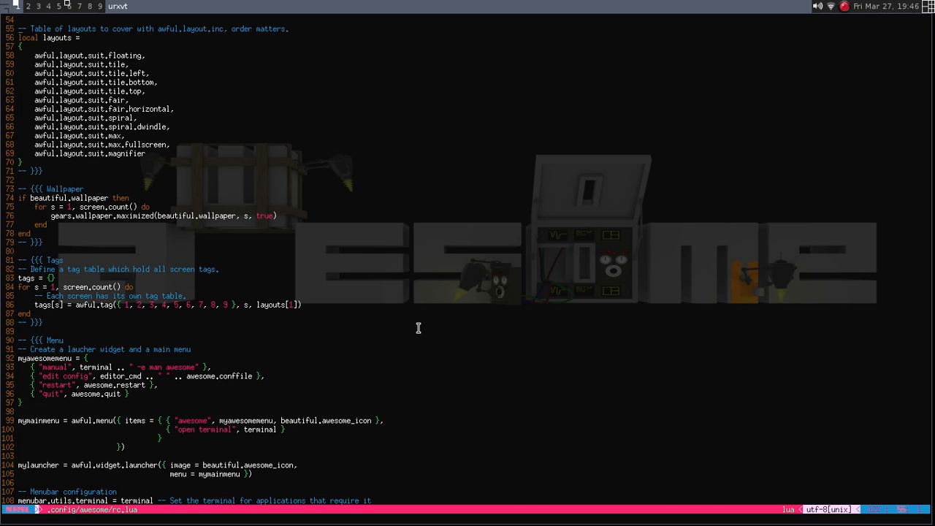
mouse_move(132, 56)
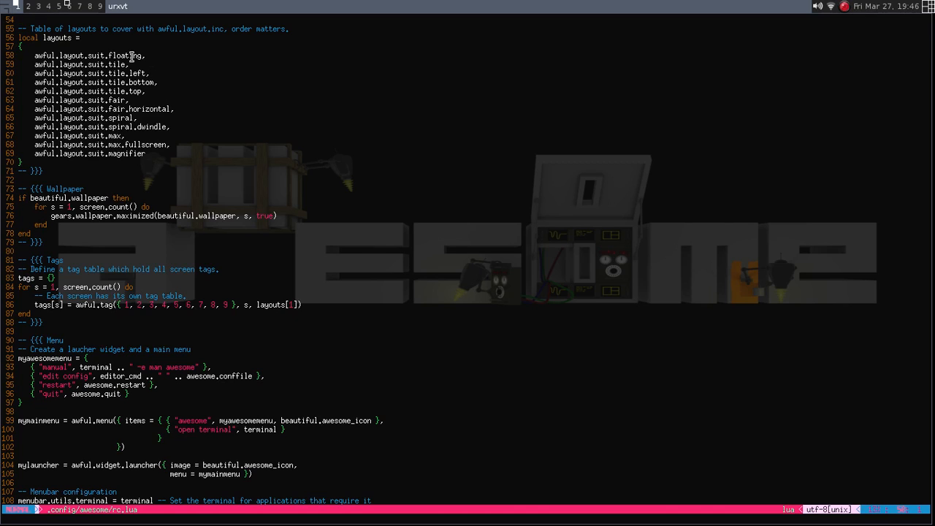
mouse_move(146, 135)
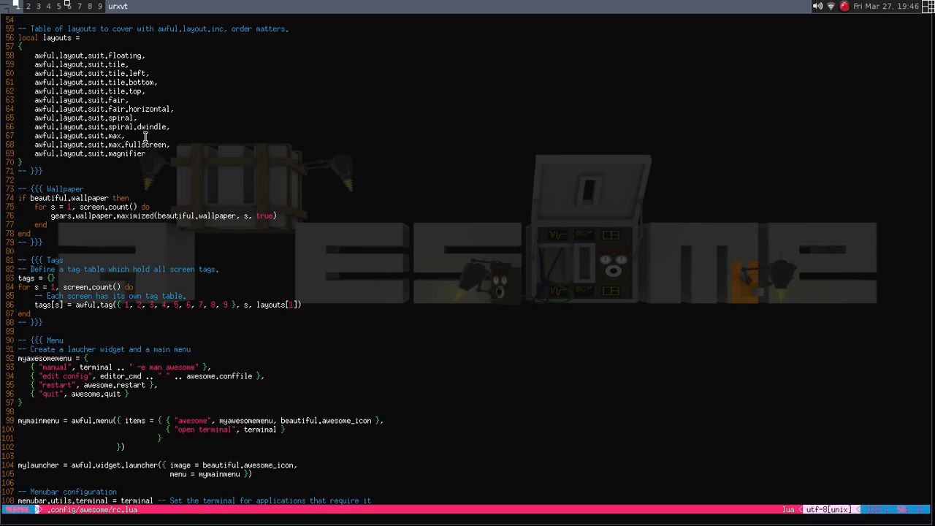
mouse_move(162, 144)
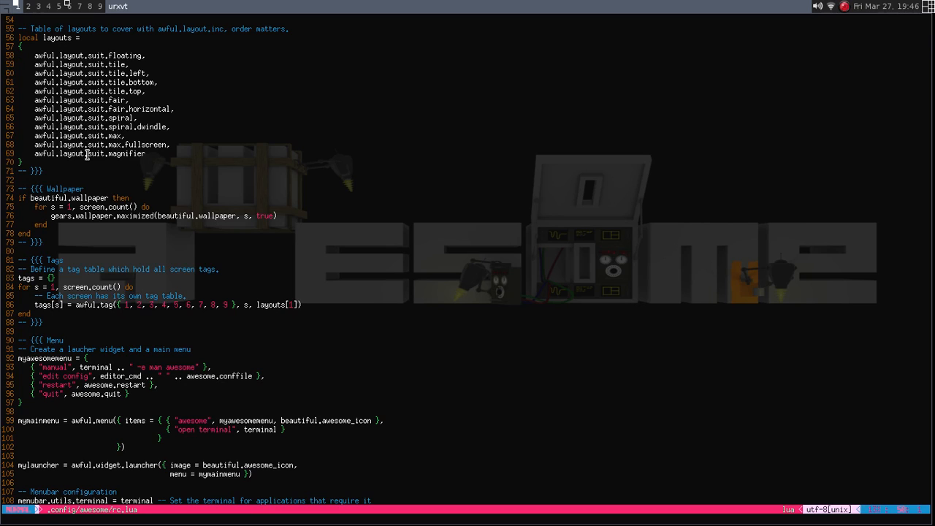
mouse_move(99, 127)
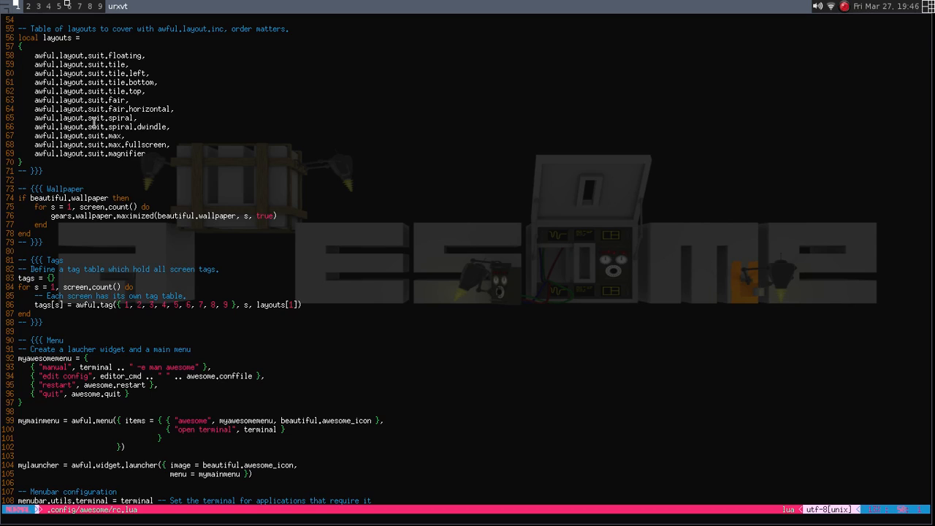
mouse_move(113, 135)
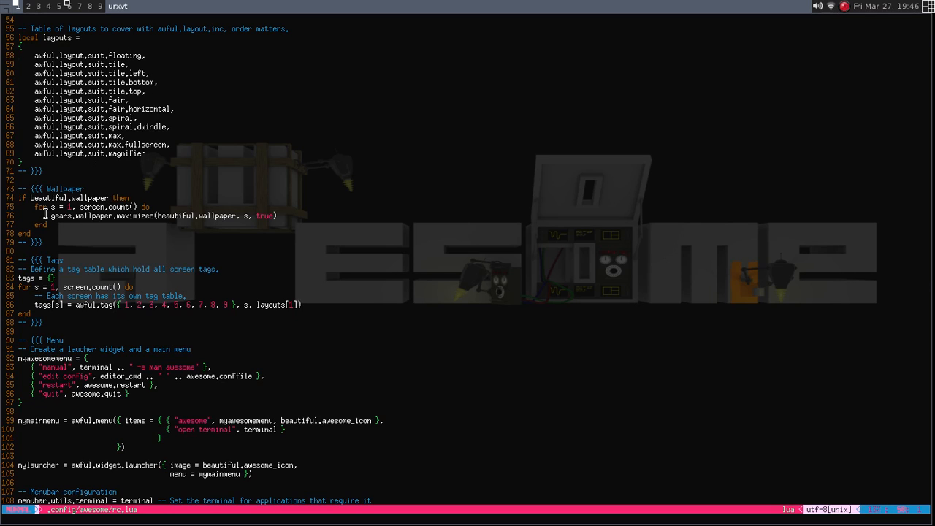
mouse_move(90, 225)
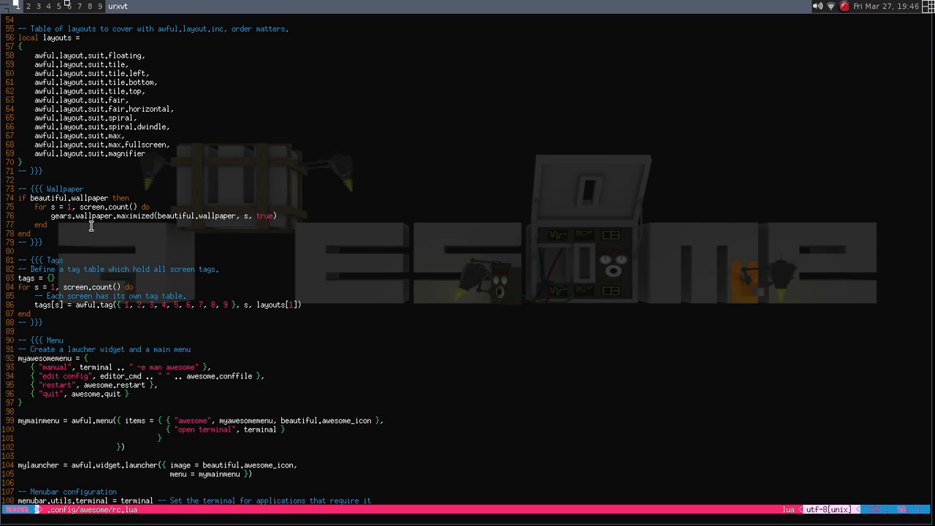
mouse_move(53, 313)
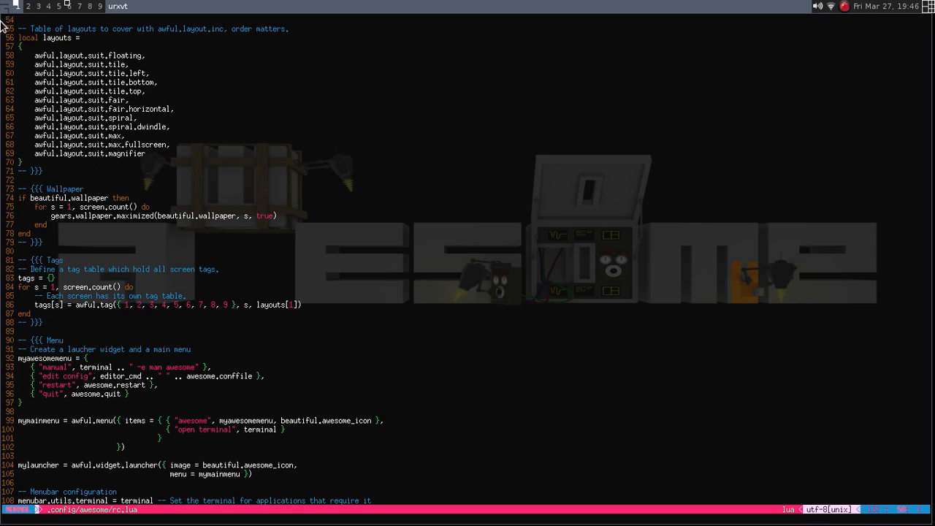
mouse_move(102, 8)
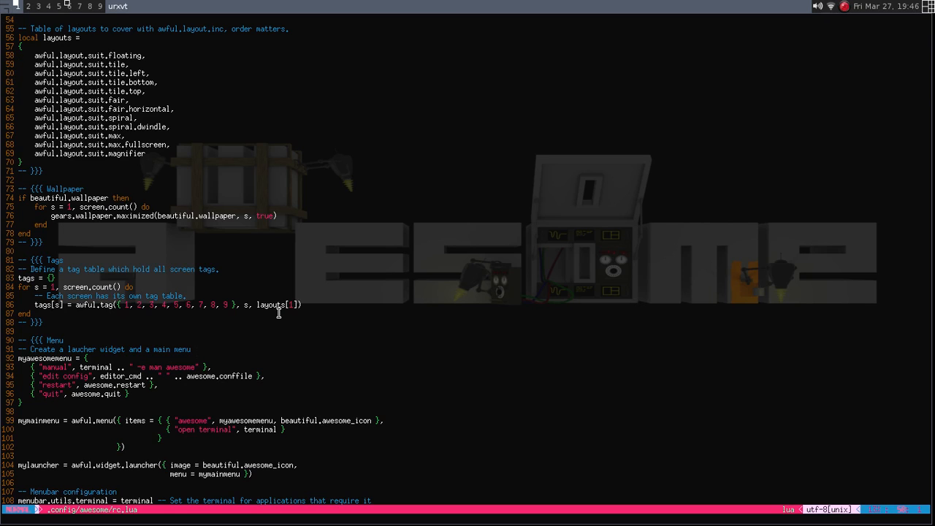
mouse_move(229, 315)
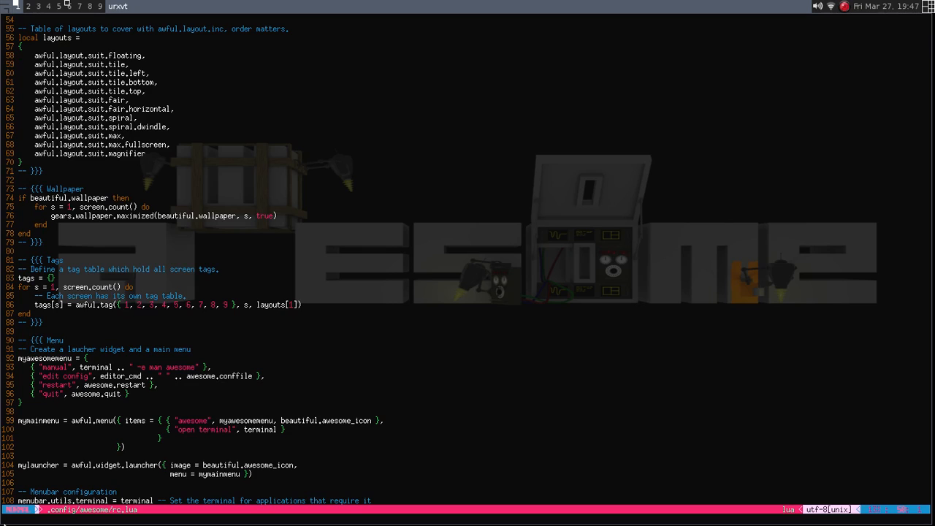
mouse_move(431, 281)
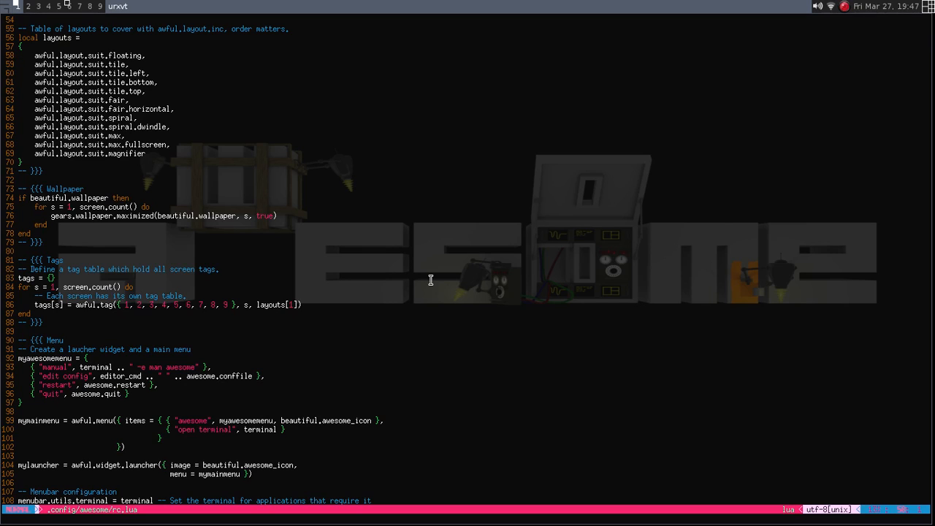
mouse_move(639, 234)
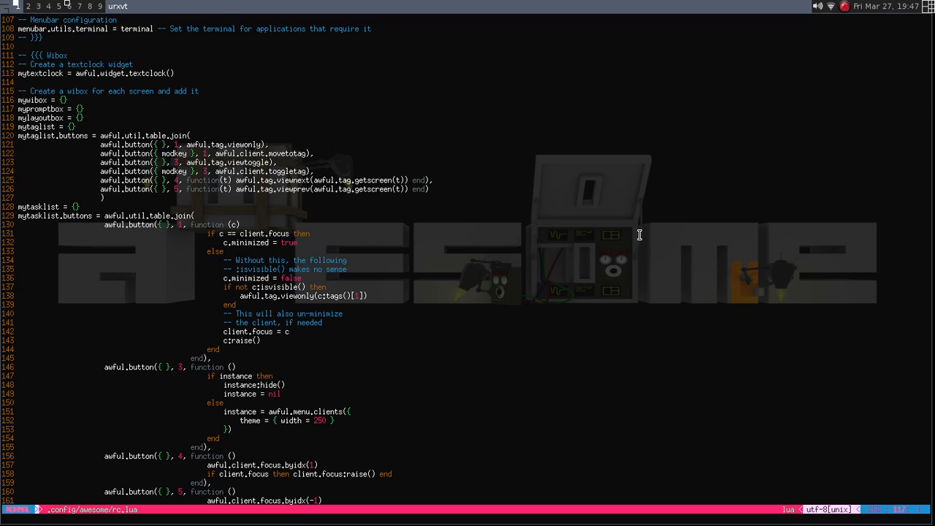
Page through rc.lua's wibox, key bindings, client buttons and rules sections
scroll(down, 3)
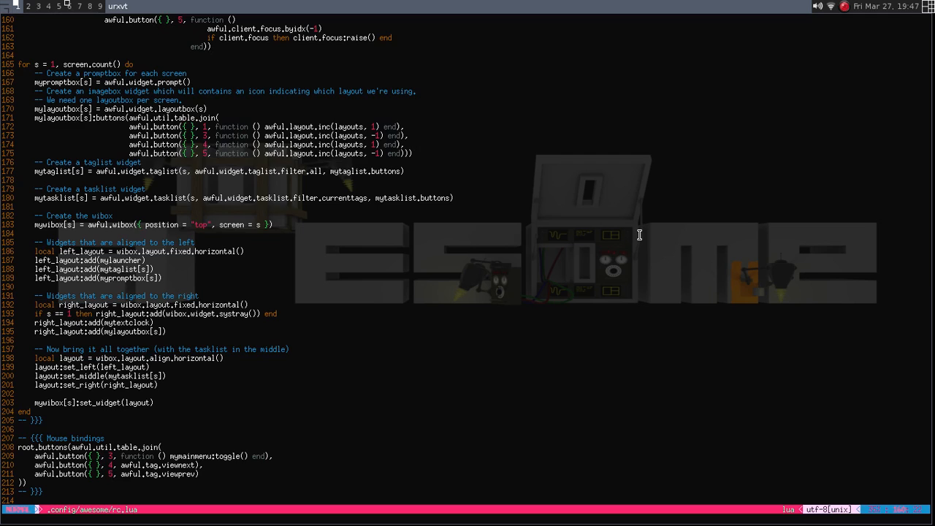
scroll(down, 3)
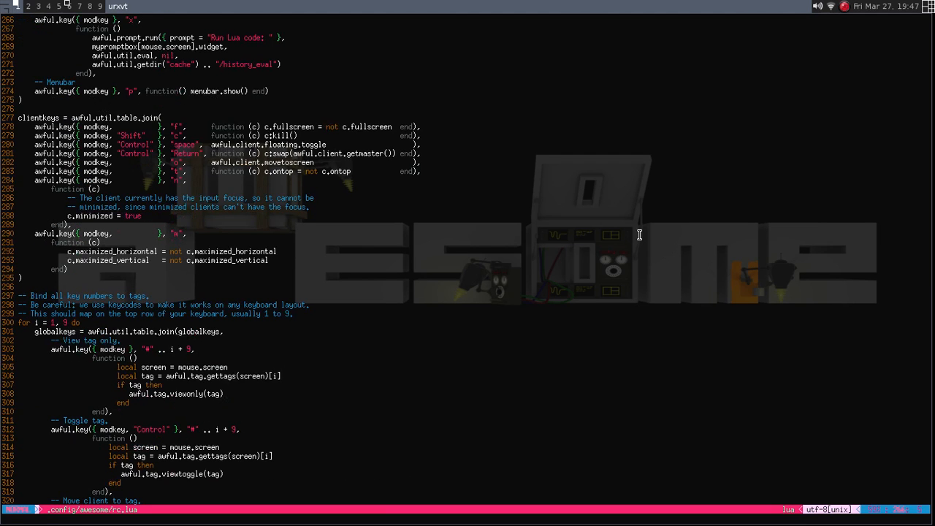
scroll(down, 3)
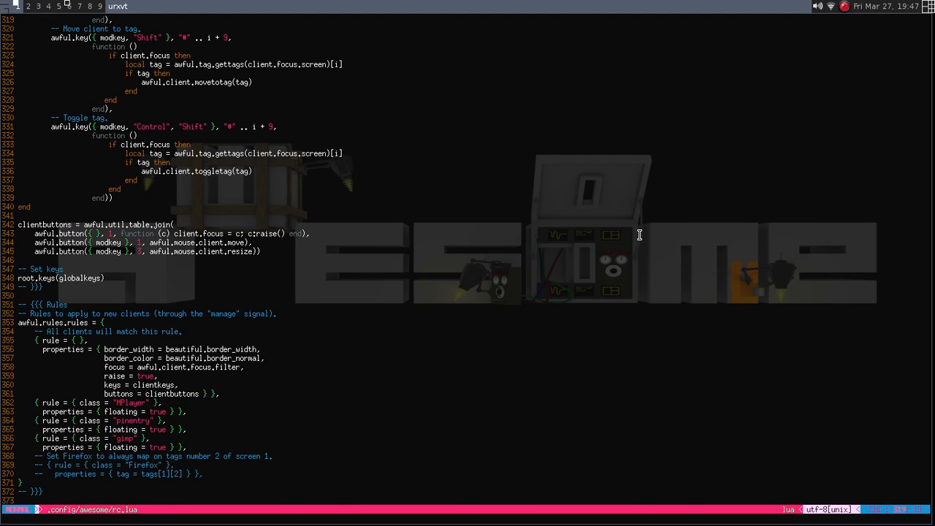
scroll(up, 3)
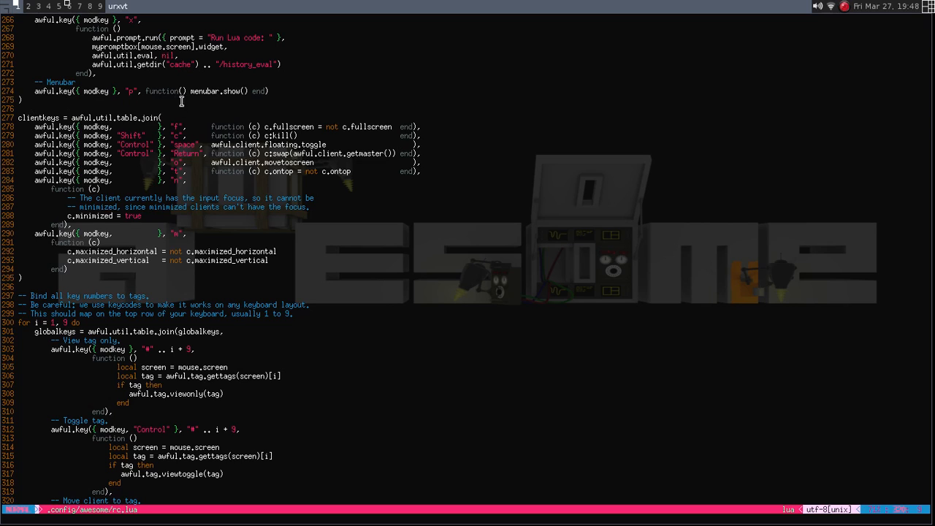
mouse_move(199, 140)
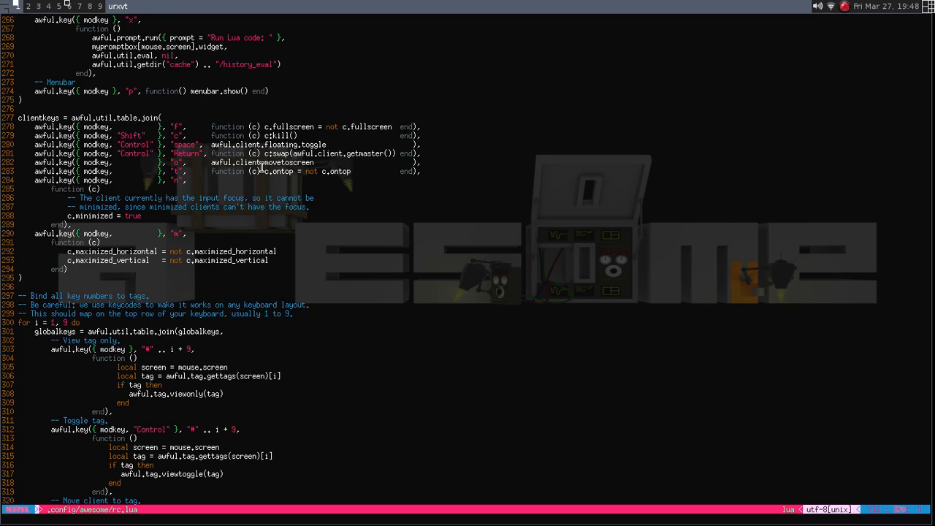
scroll(down, 3)
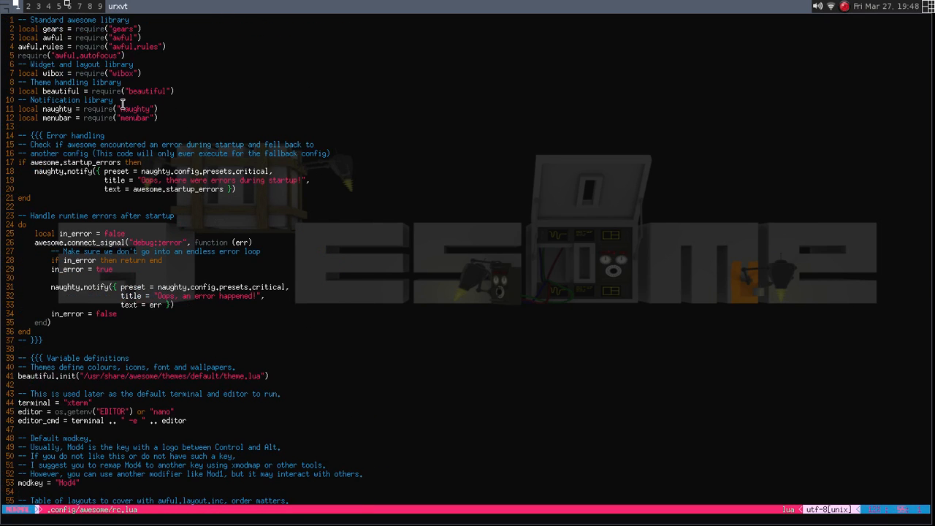
mouse_move(581, 198)
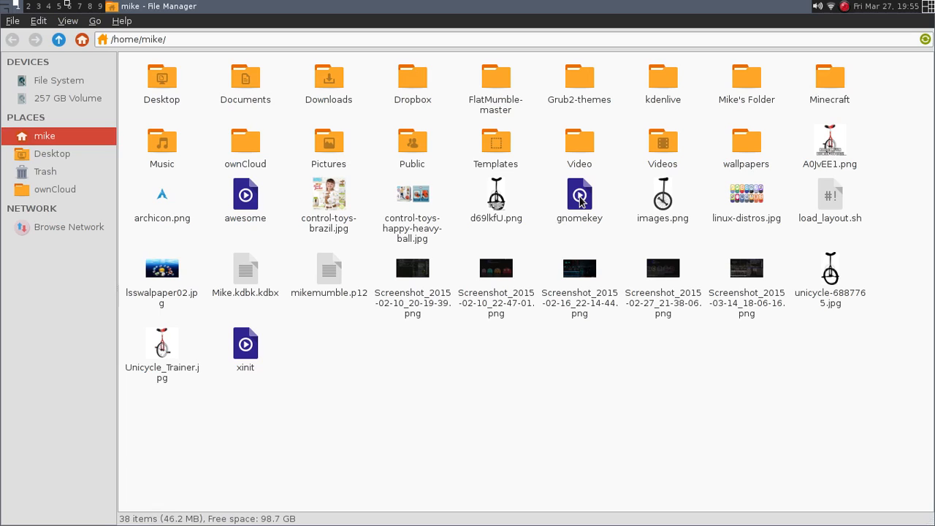
Browse from home into /usr/share/awesome/themes, showing the default, sky and zenburn folders
click(58, 80)
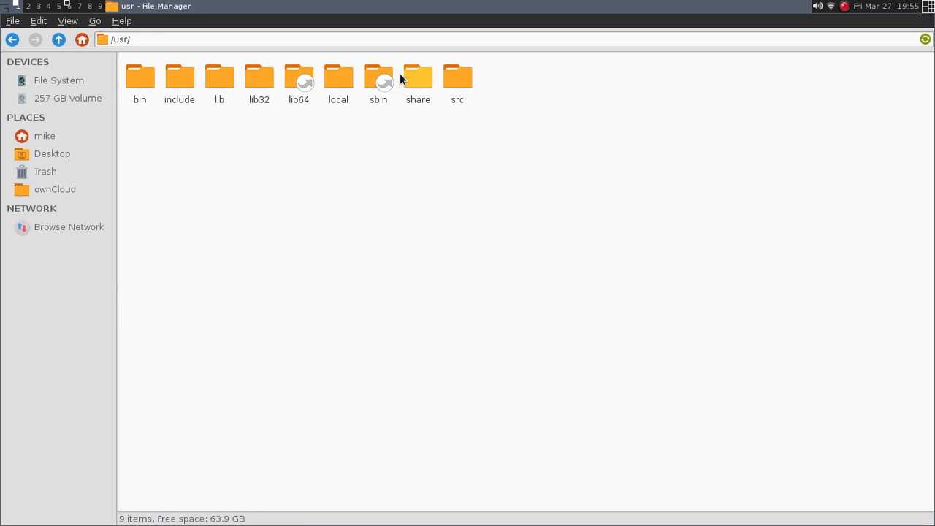
double_click(418, 76)
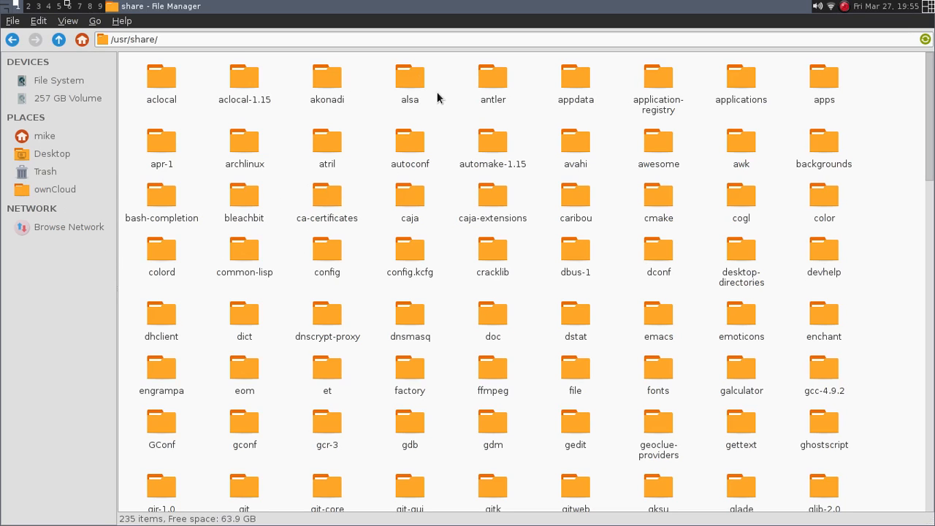
mouse_move(476, 134)
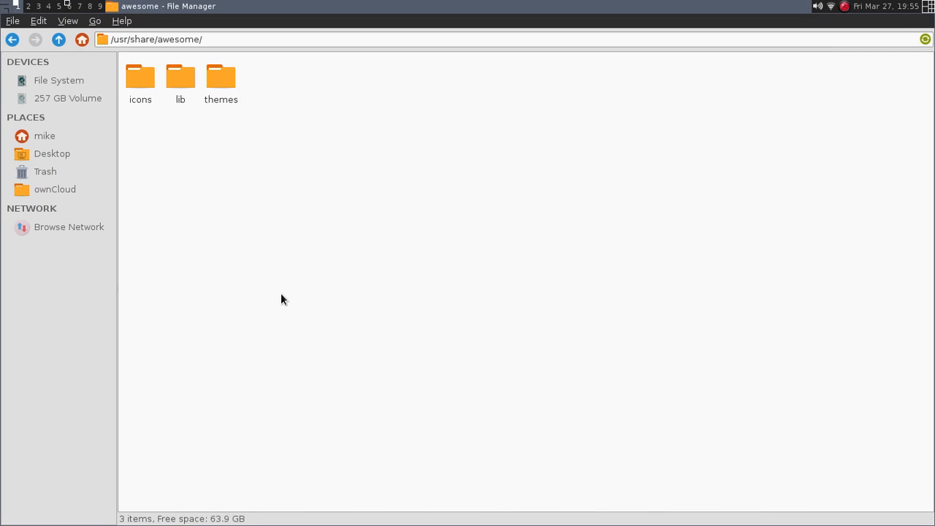
double_click(220, 77)
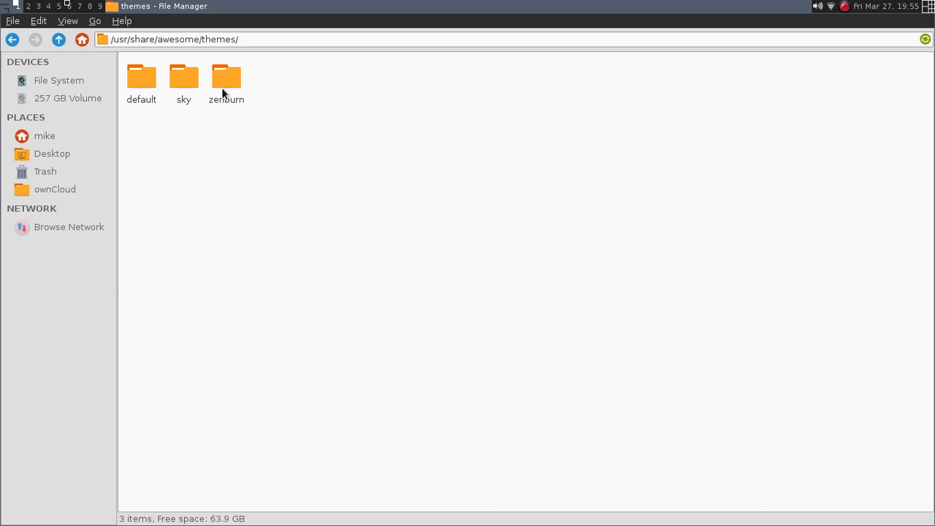
mouse_move(146, 107)
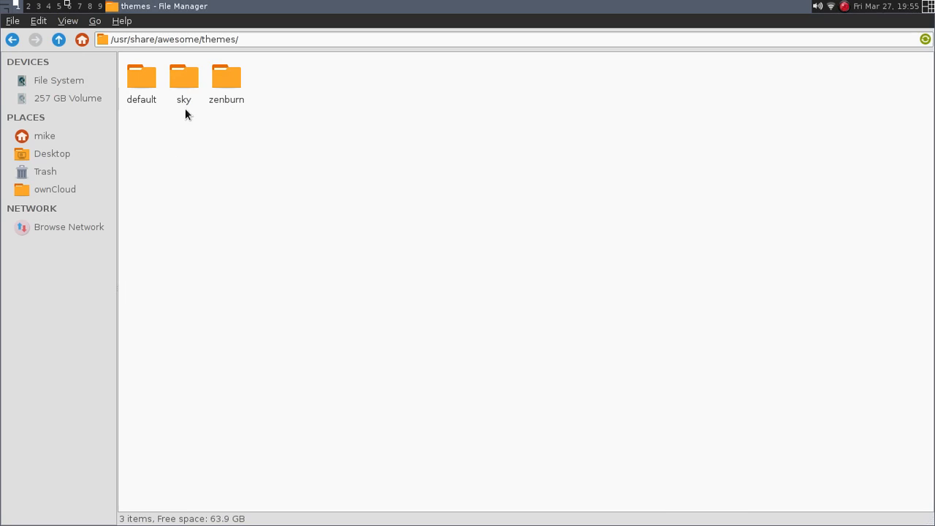
mouse_move(248, 125)
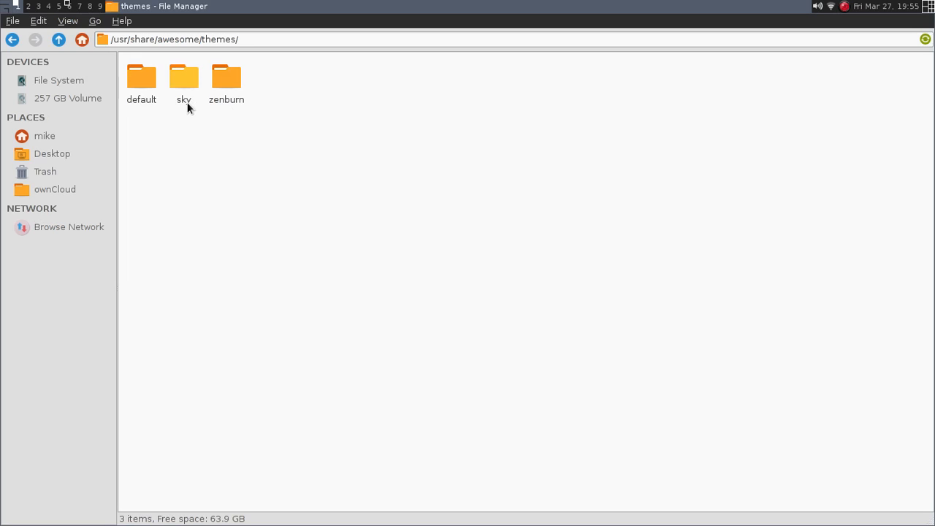
click(393, 39)
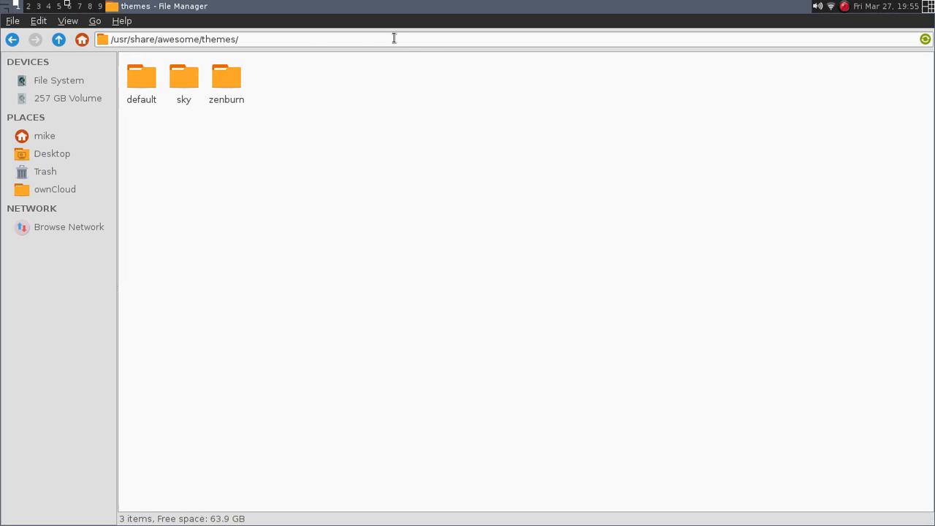
mouse_move(929, 11)
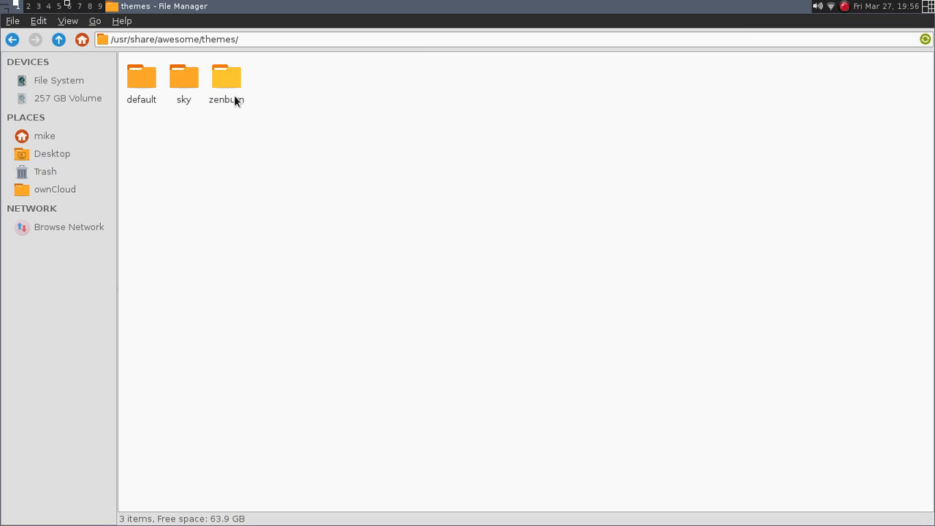
mouse_move(226, 77)
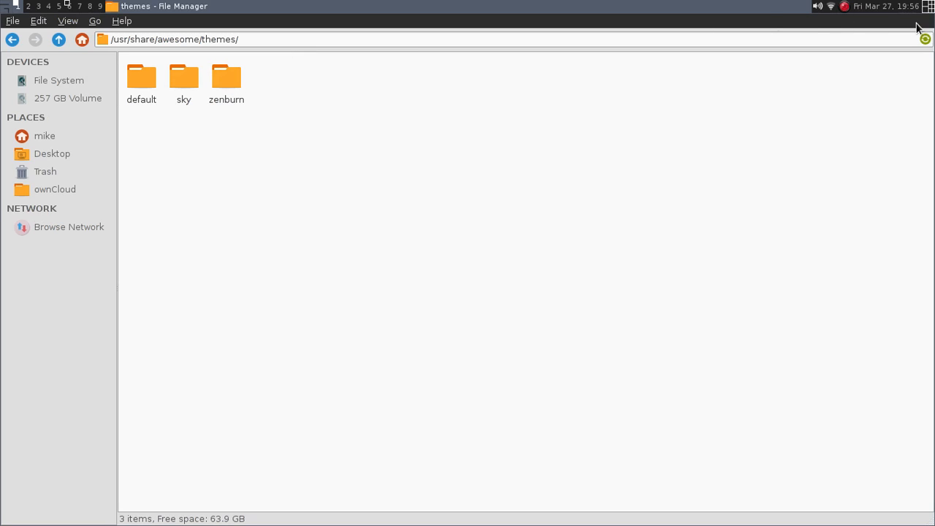
mouse_move(619, 87)
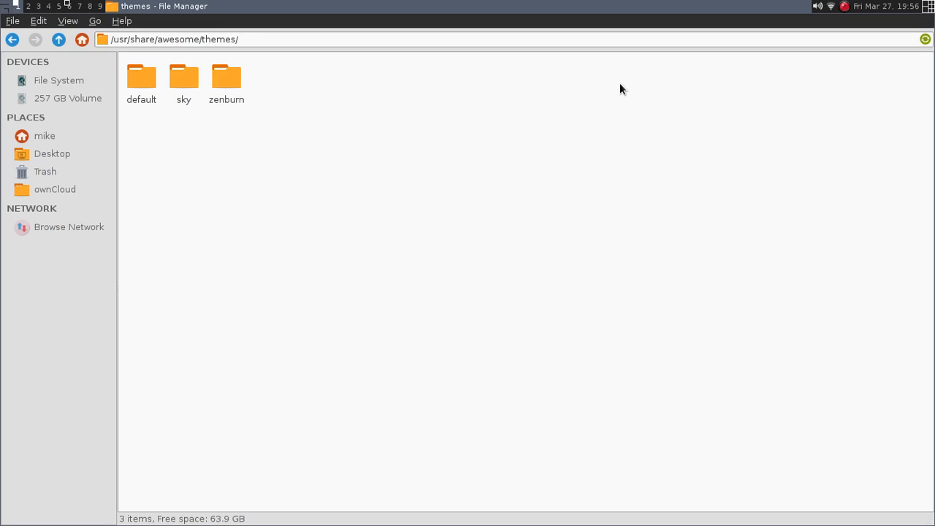
mouse_move(226, 75)
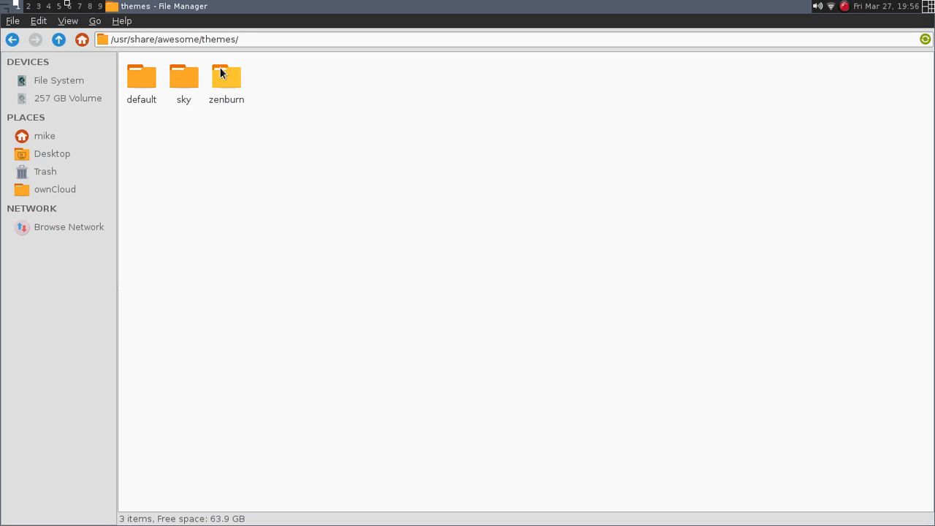
Enter the default theme folder and open its theme.lua with gedit
double_click(141, 76)
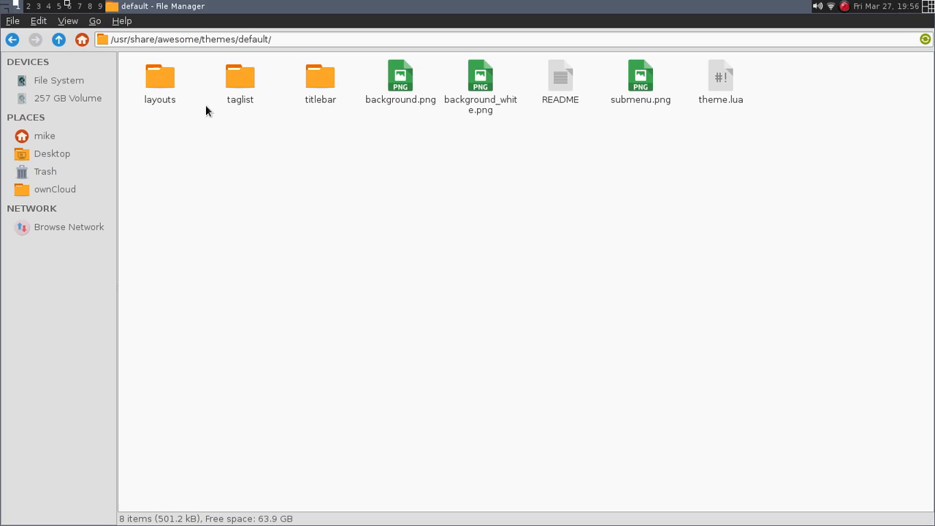
mouse_move(251, 93)
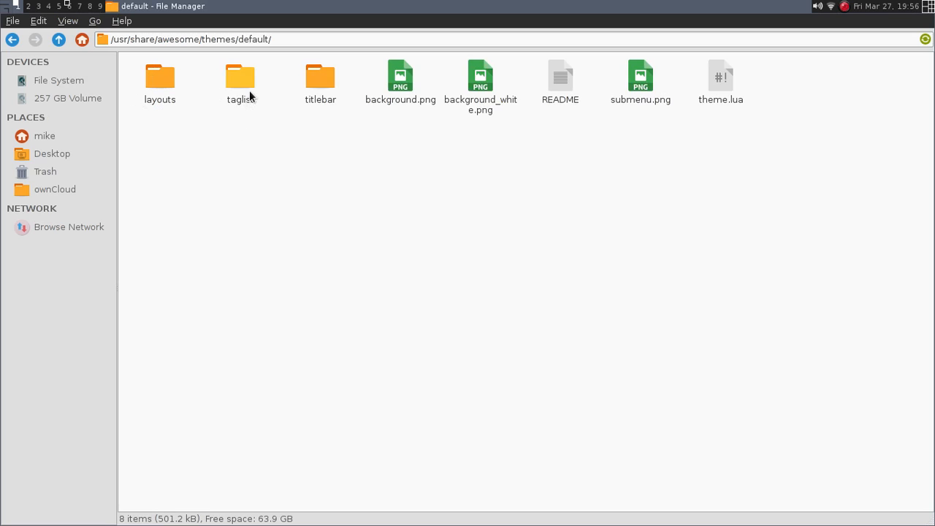
mouse_move(642, 79)
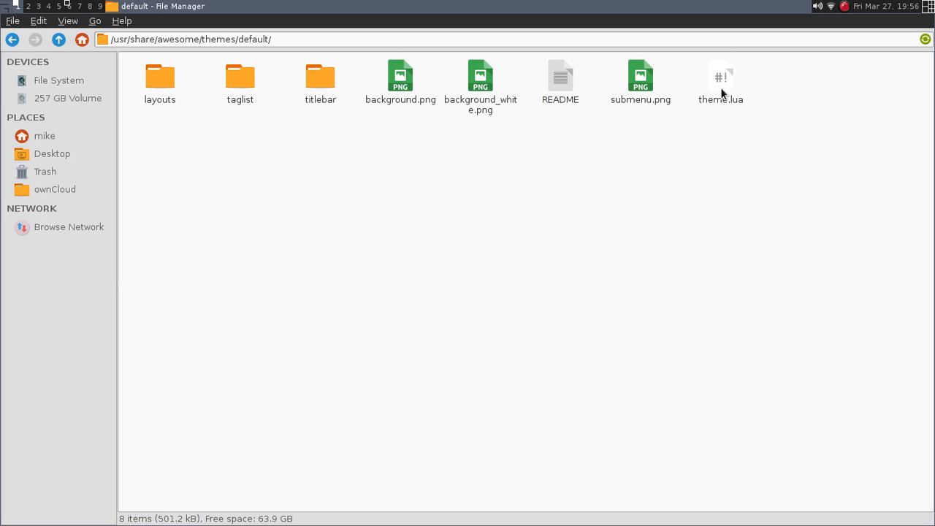
mouse_move(718, 103)
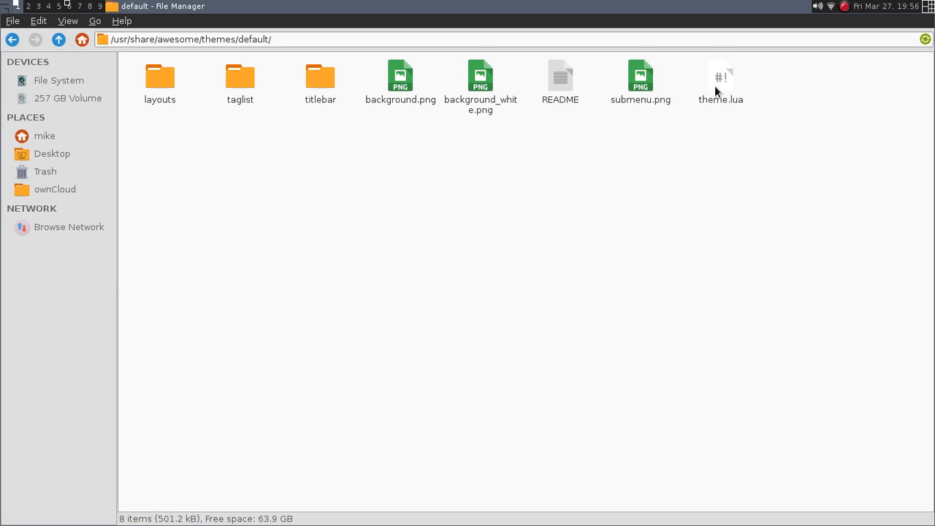
right_click(721, 76)
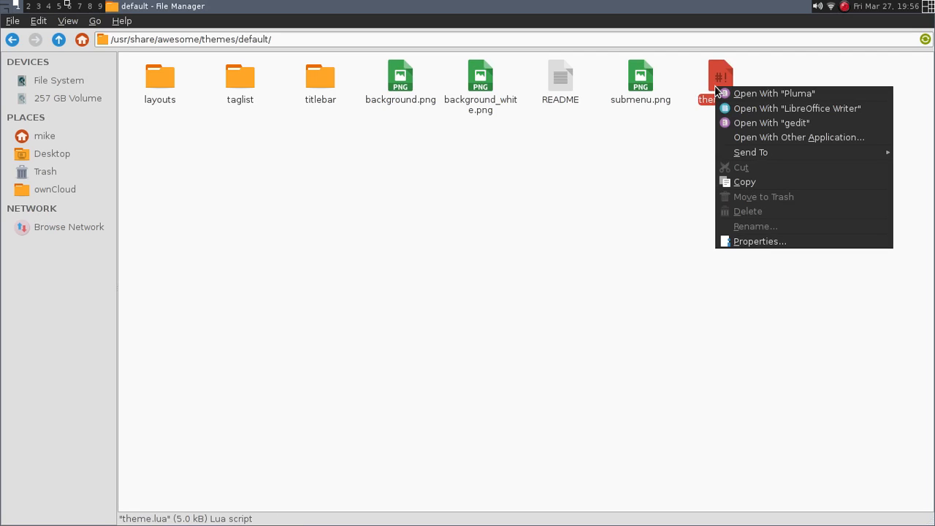
mouse_move(764, 123)
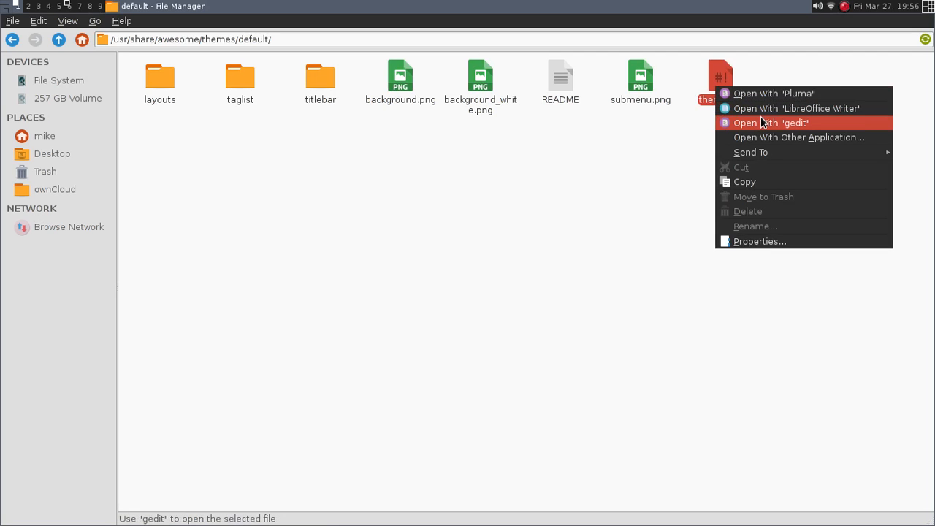
click(772, 123)
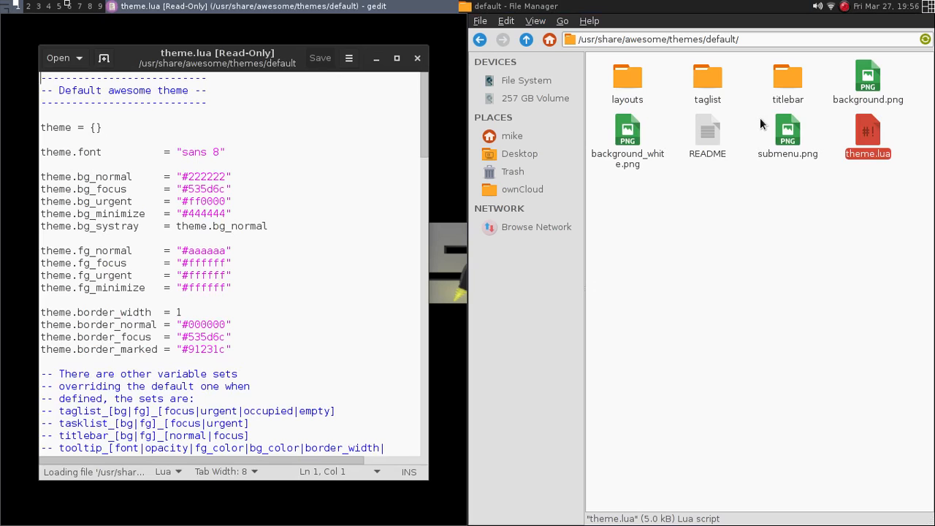
mouse_move(426, 88)
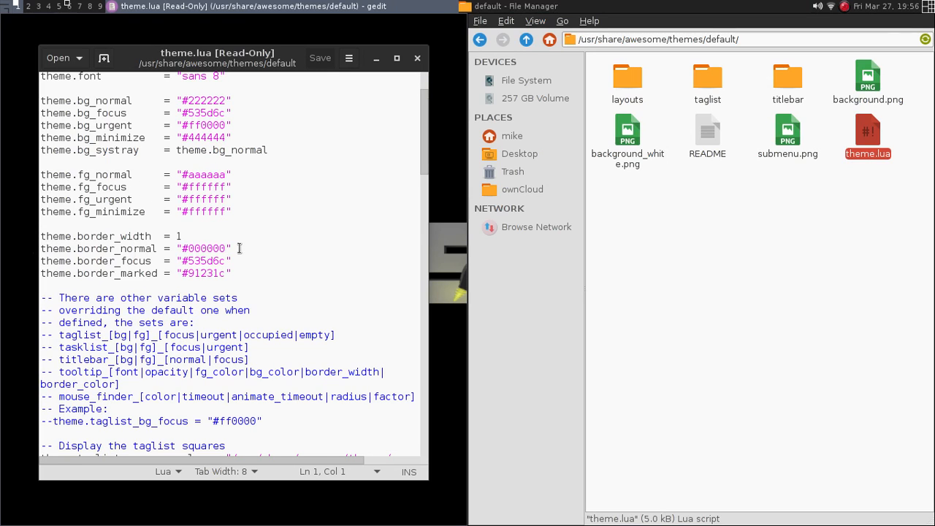
mouse_move(170, 261)
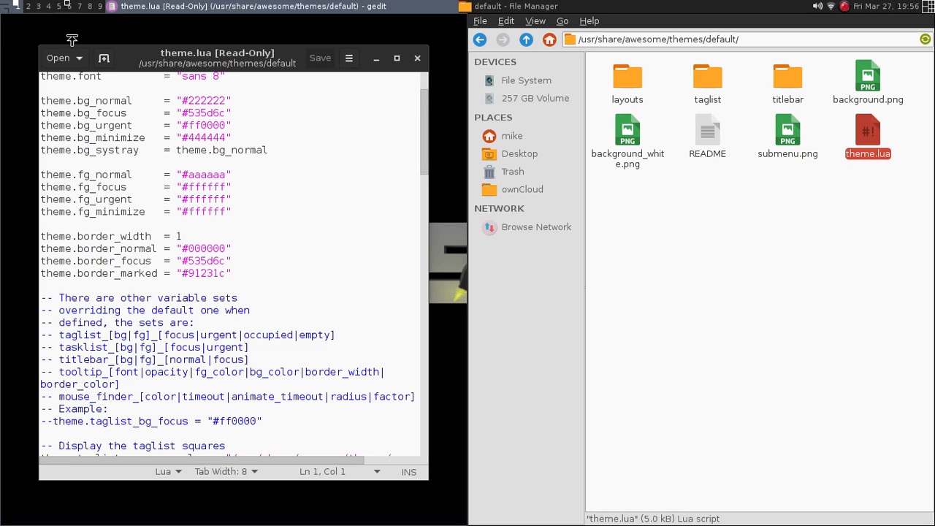
mouse_move(426, 116)
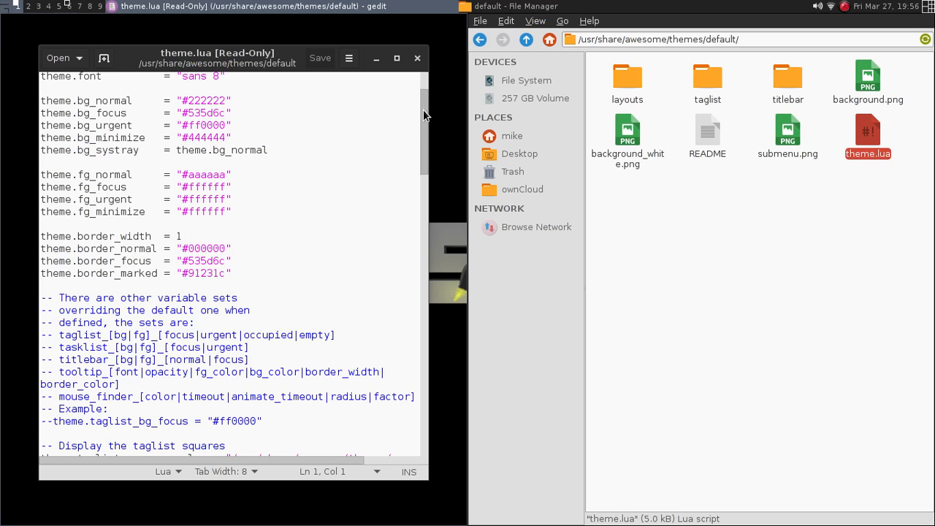
scroll(down, 3)
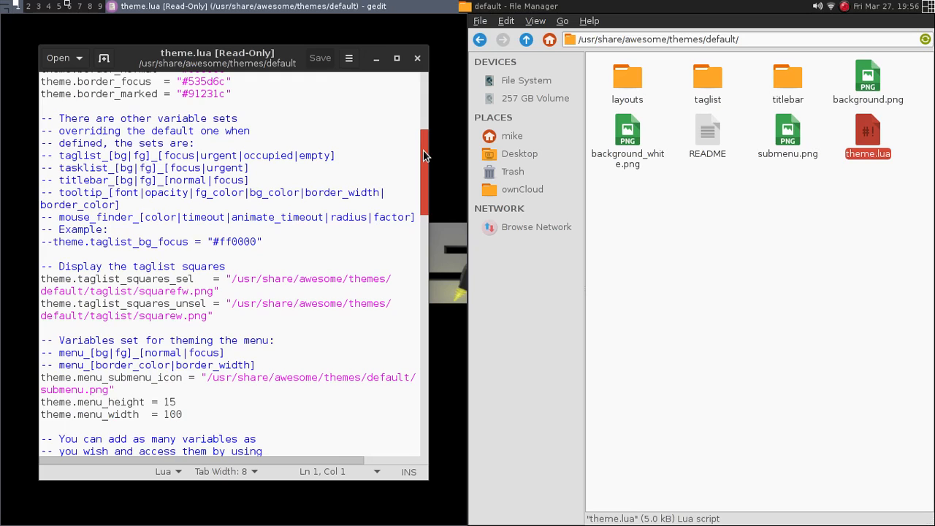
scroll(down, 3)
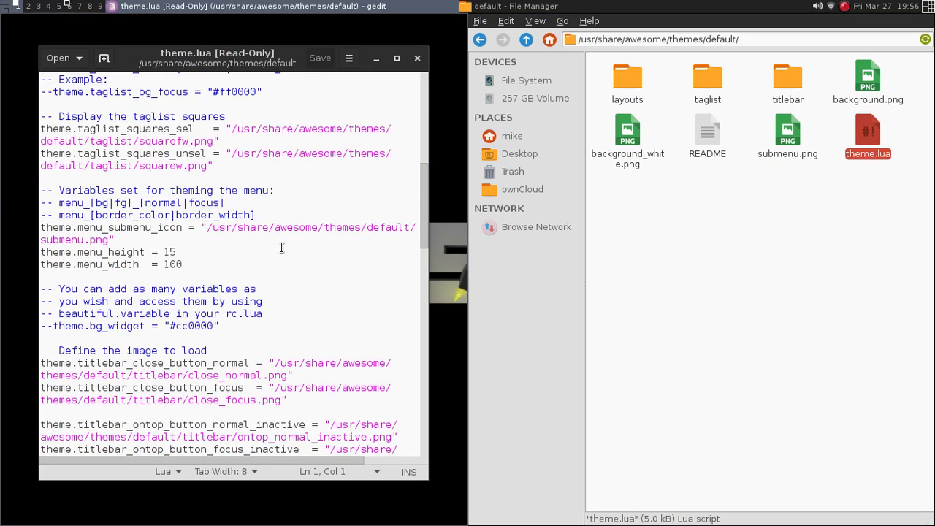
mouse_move(304, 217)
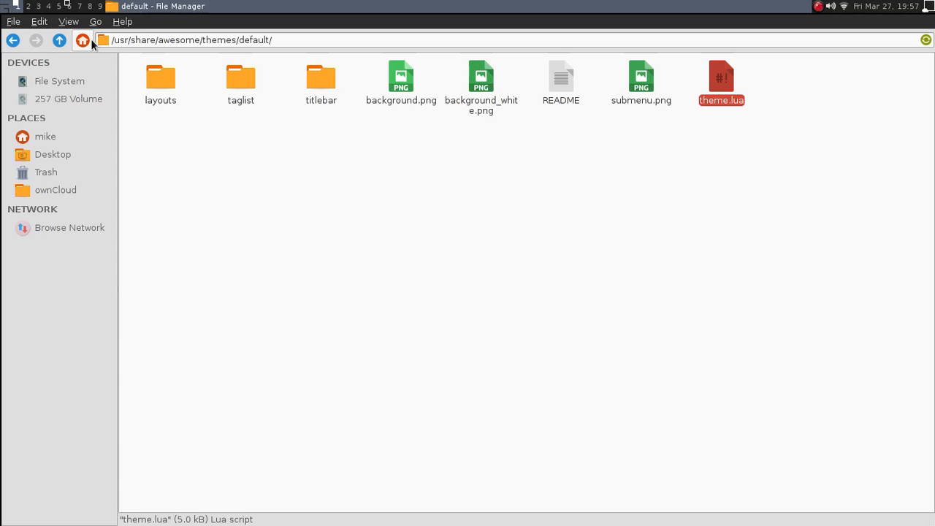
mouse_move(517, 227)
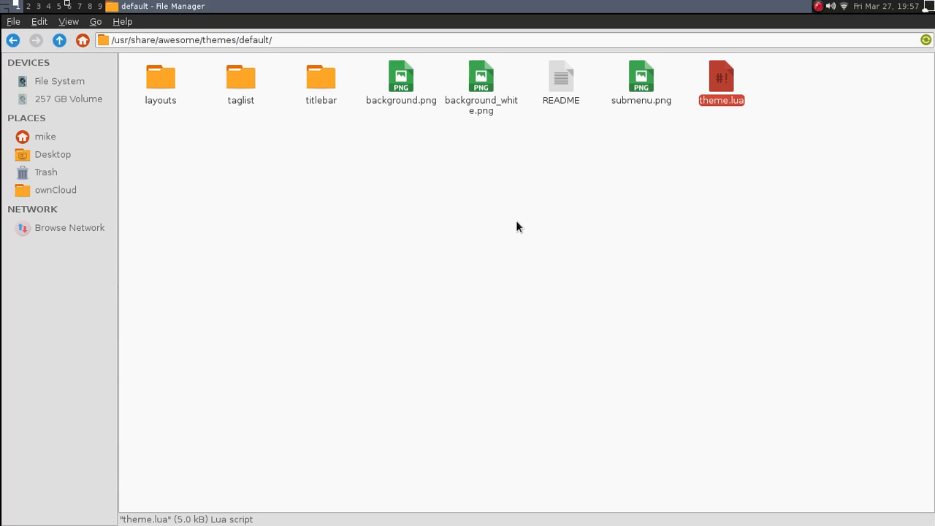
mouse_move(640, 8)
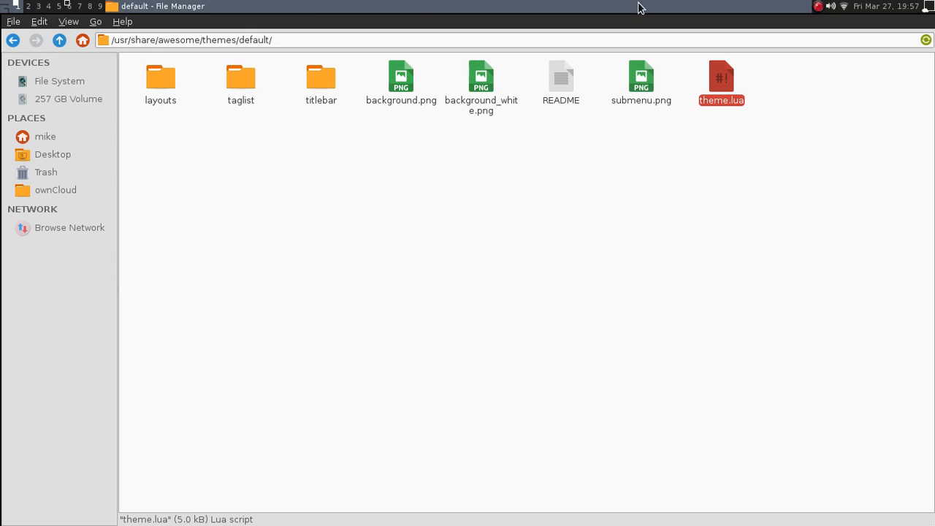
mouse_move(869, 130)
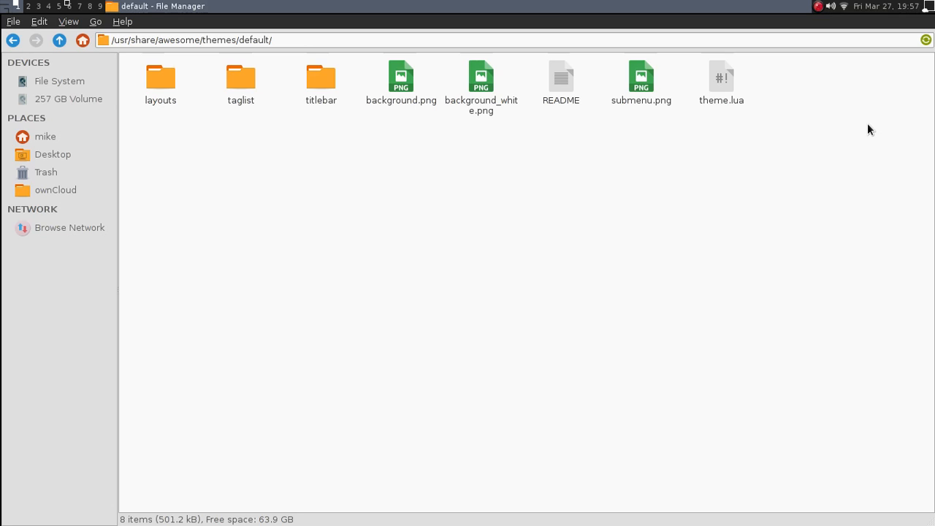
mouse_move(839, 5)
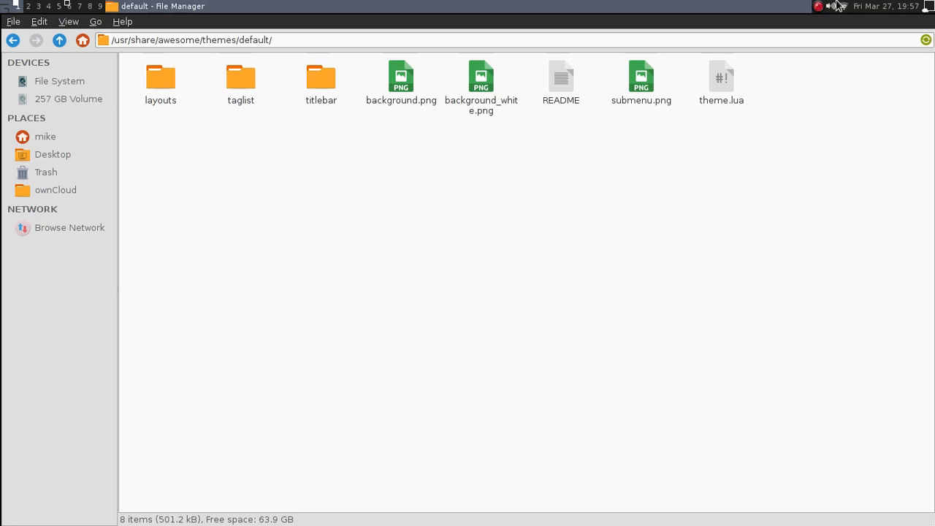
mouse_move(736, 7)
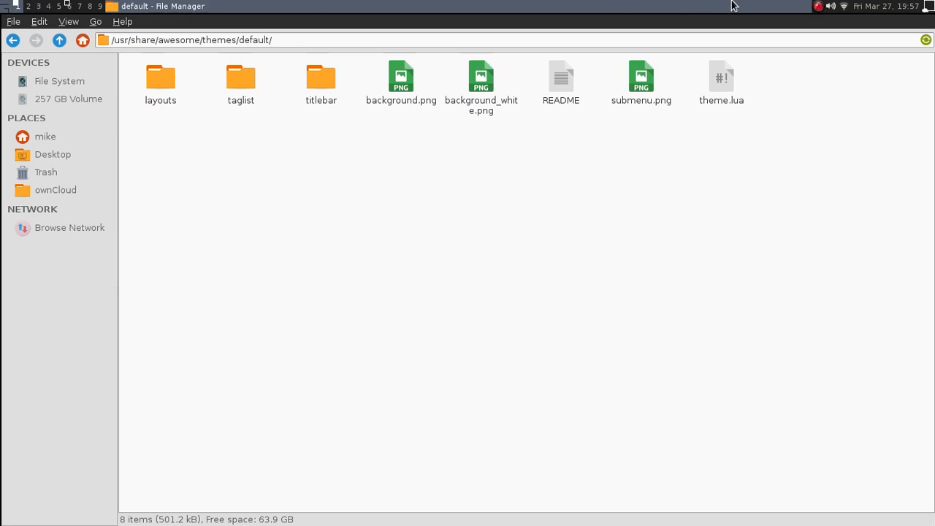
mouse_move(636, 247)
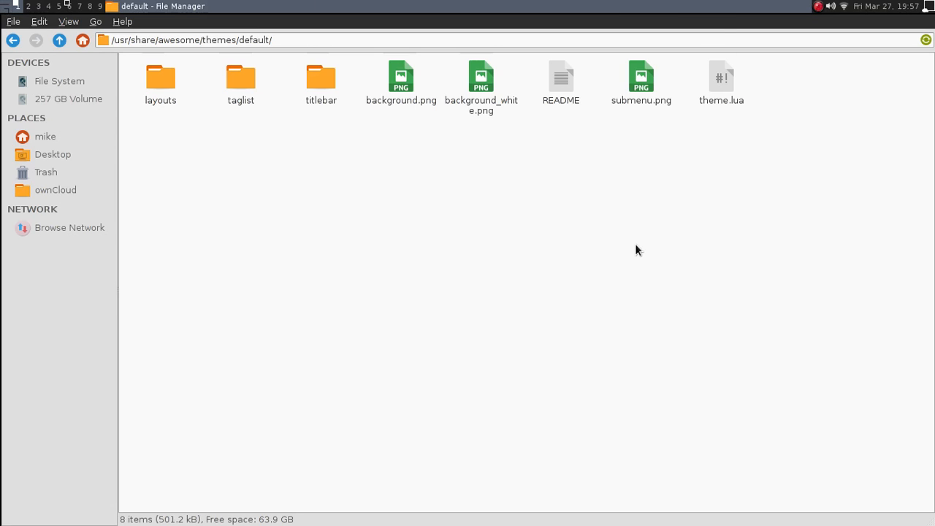